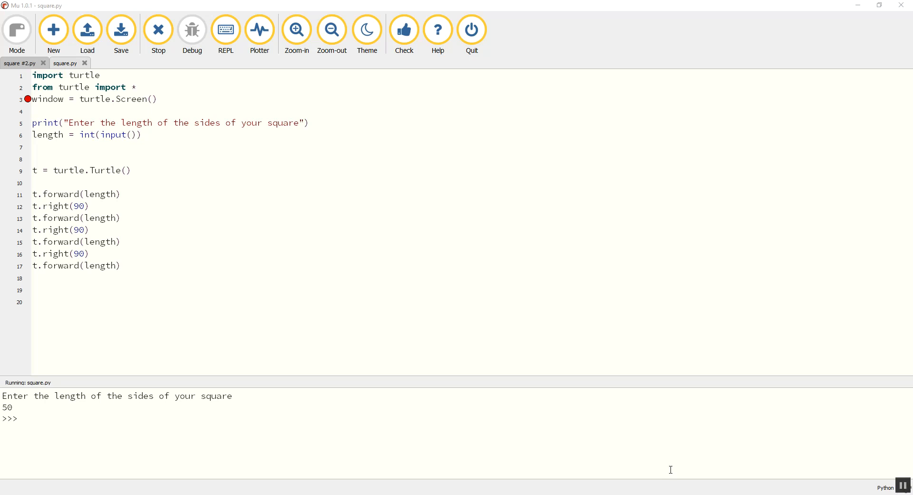
{"action": "mouse_move", "coordinate": [662, 469]}
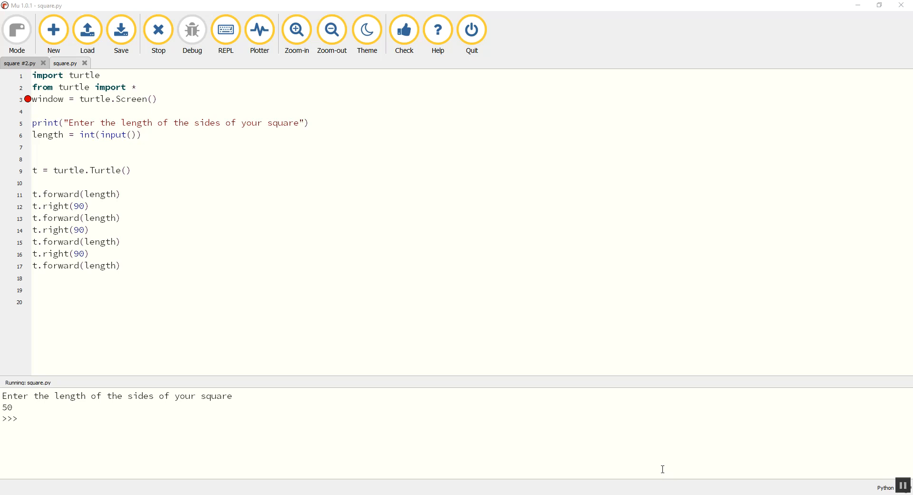
Stop the running square.py script so only the code remains.
{"action": "left_click", "coordinate": [158, 30]}
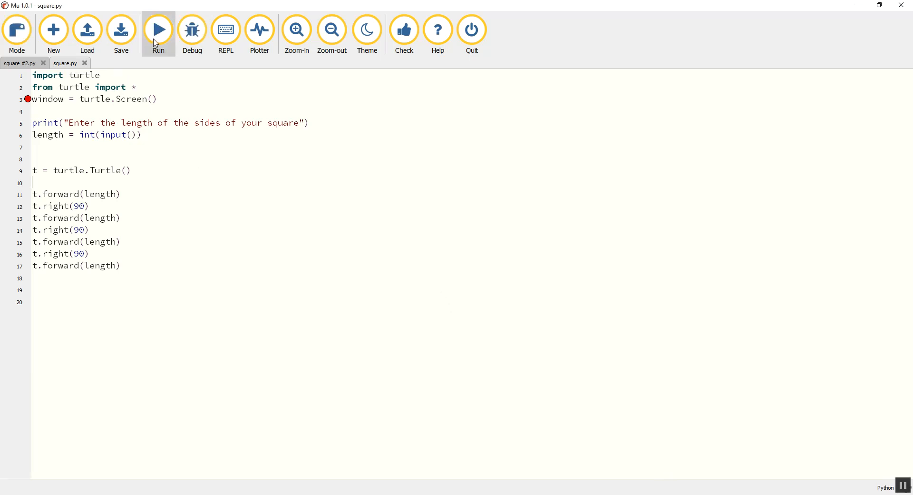
{"action": "mouse_move", "coordinate": [159, 192]}
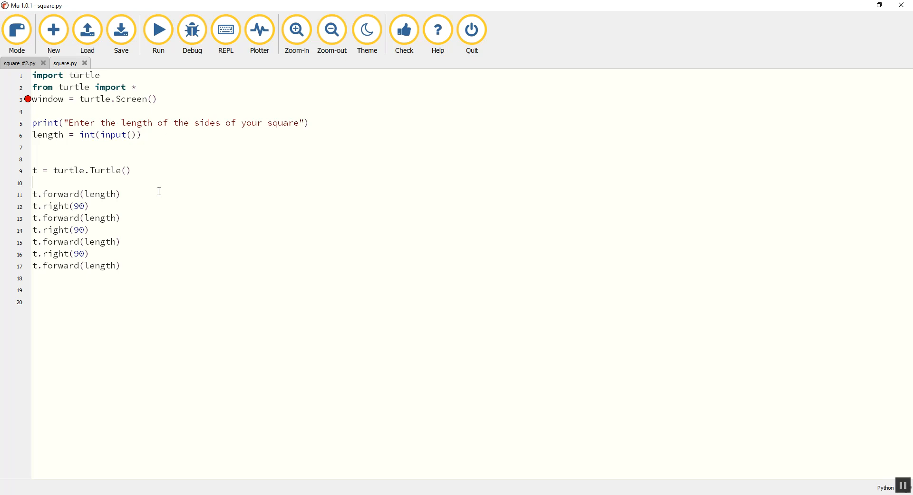
{"action": "mouse_move", "coordinate": [145, 207]}
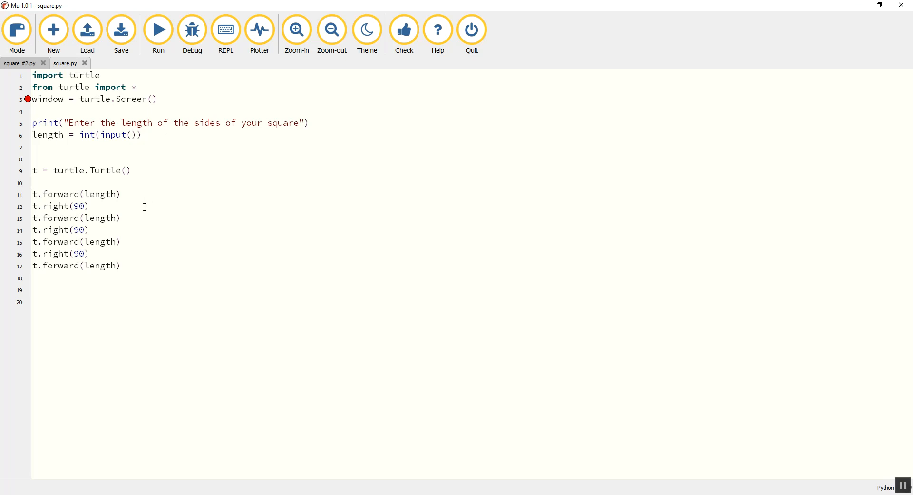
{"action": "mouse_move", "coordinate": [149, 241]}
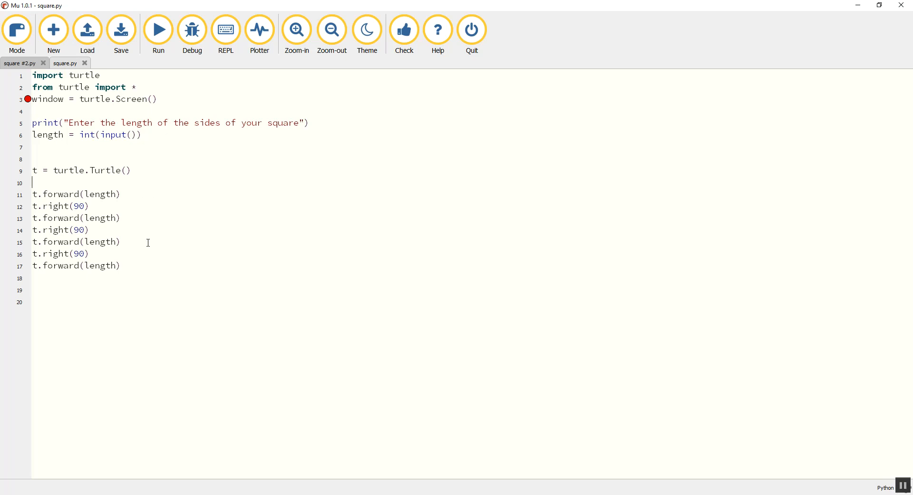
{"action": "mouse_move", "coordinate": [142, 317]}
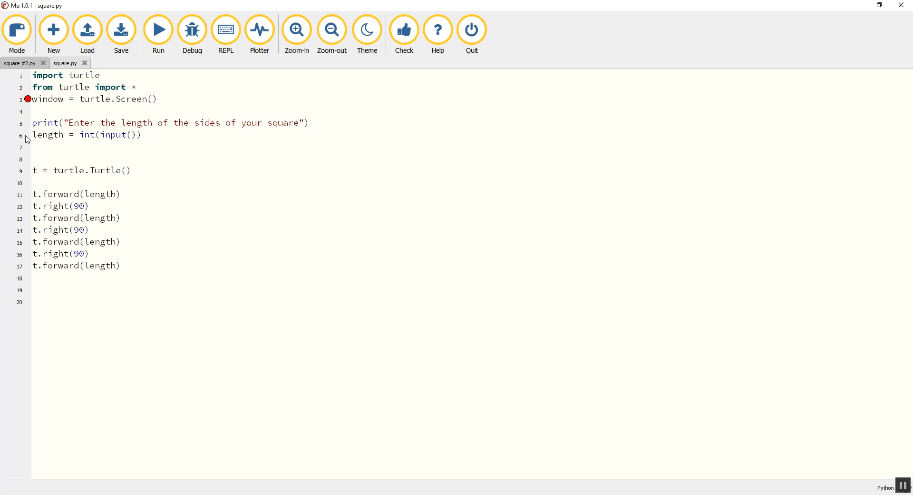
{"action": "double_click", "coordinate": [116, 134]}
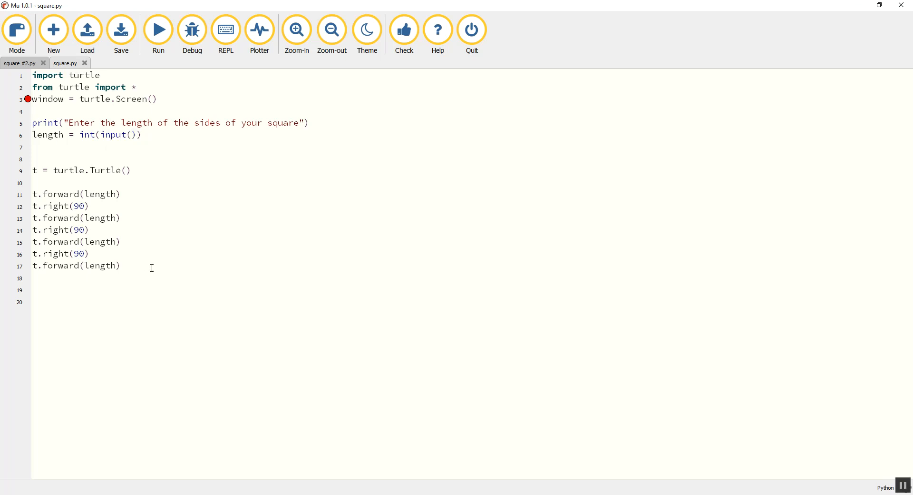
{"action": "left_click_drag", "start_coordinate": [33, 194], "coordinate": [121, 266]}
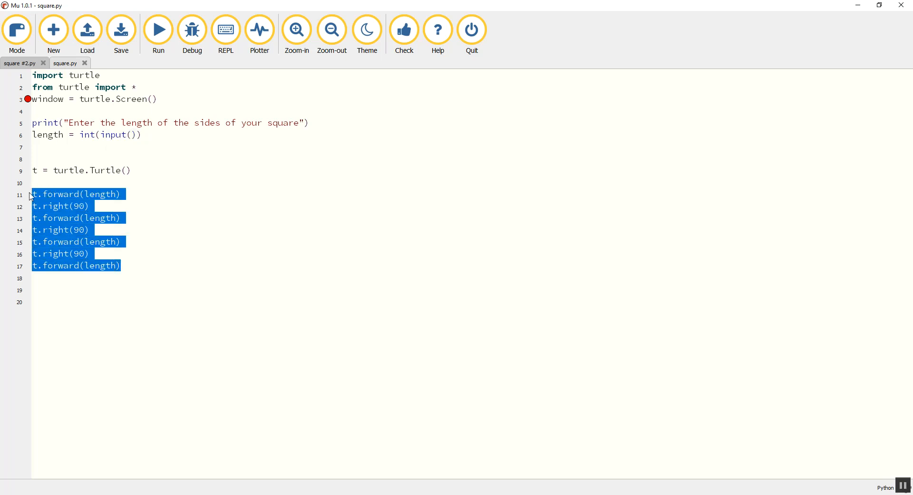
{"action": "left_click", "coordinate": [106, 156]}
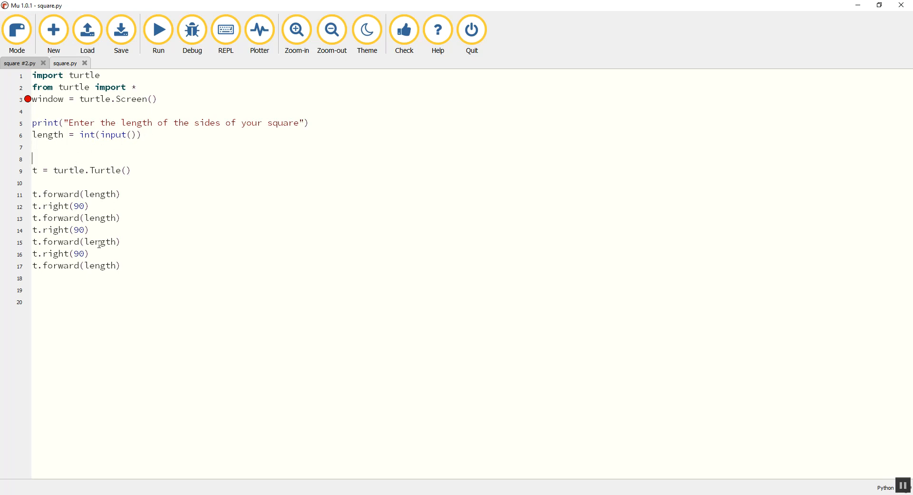
{"action": "mouse_move", "coordinate": [110, 234]}
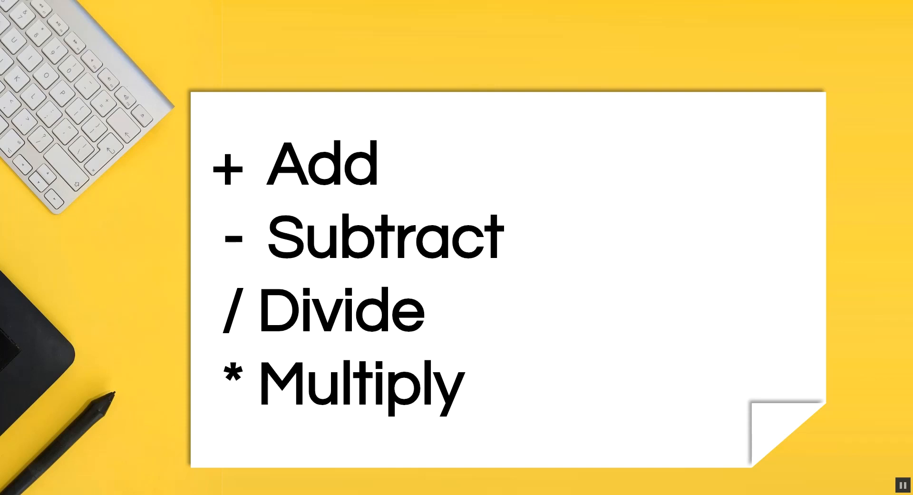
Switch to the Scratch 'Variables demo SQUARE' browser tab.
{"action": "left_click", "coordinate": [286, 8]}
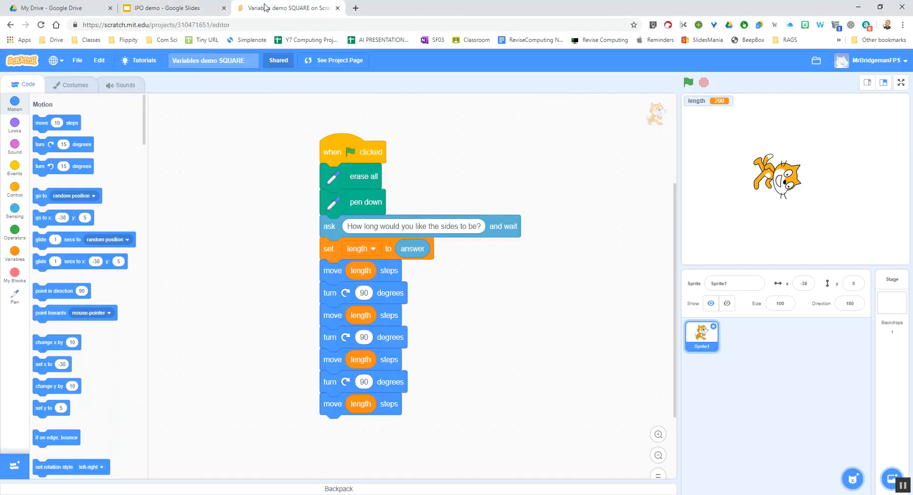
{"action": "mouse_move", "coordinate": [278, 229]}
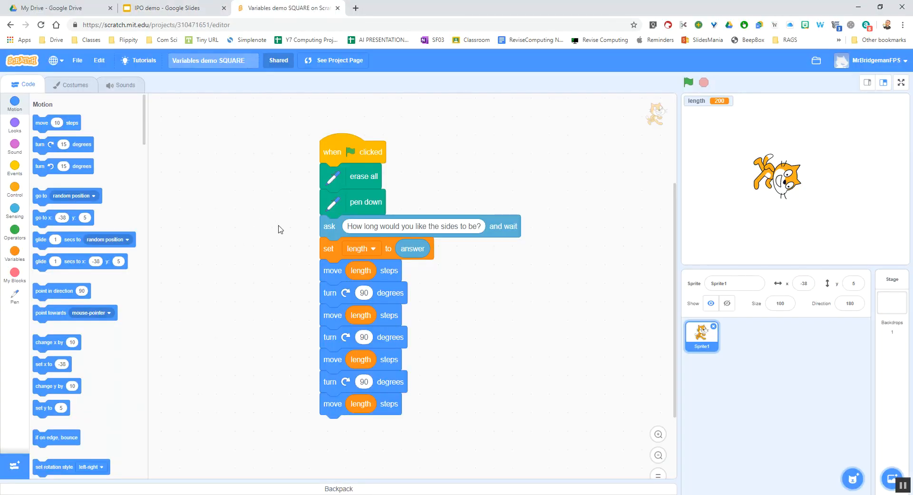
{"action": "mouse_move", "coordinate": [334, 354]}
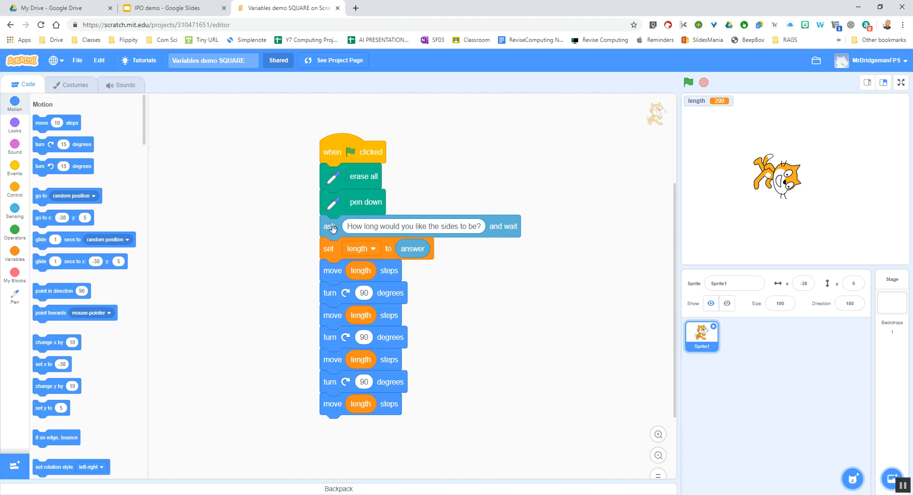
{"action": "mouse_move", "coordinate": [465, 227]}
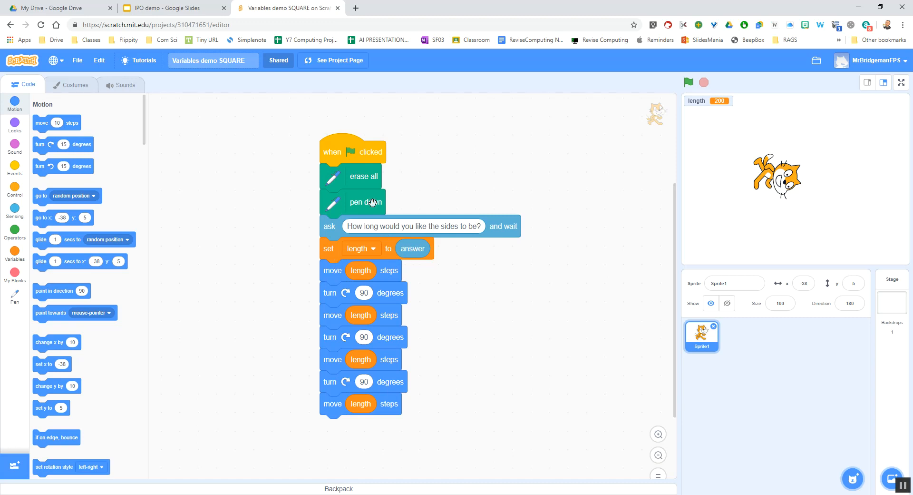
{"action": "mouse_move", "coordinate": [406, 378]}
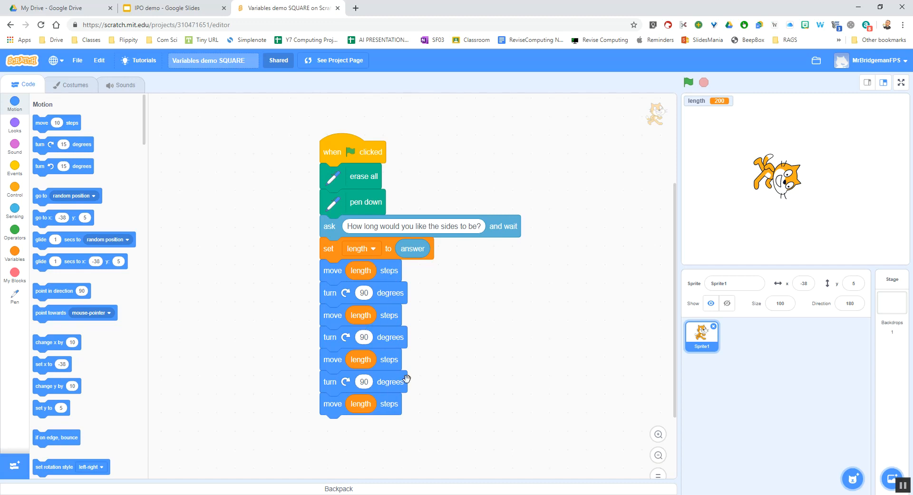
{"action": "mouse_move", "coordinate": [414, 367]}
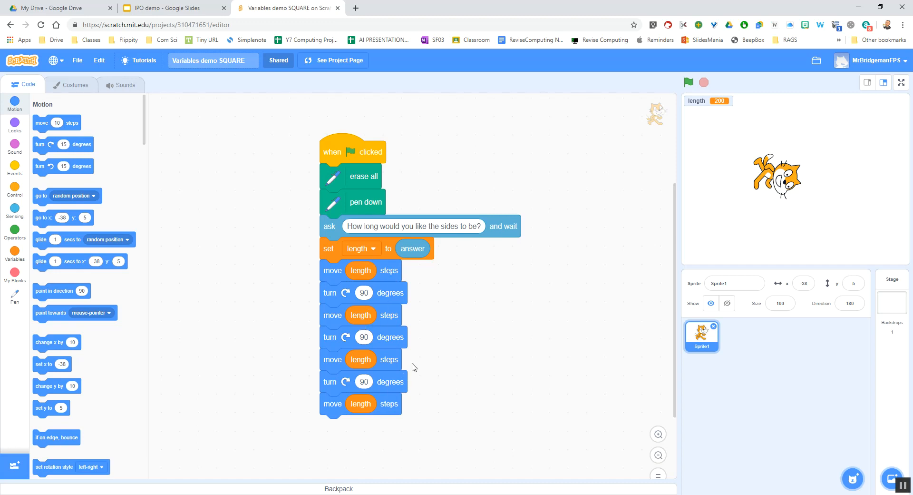
{"action": "mouse_move", "coordinate": [332, 273]}
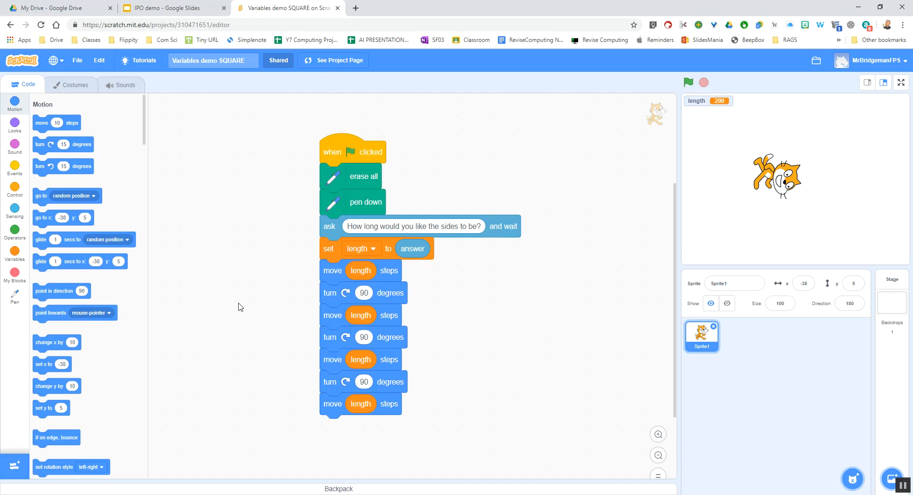
{"action": "mouse_move", "coordinate": [18, 279]}
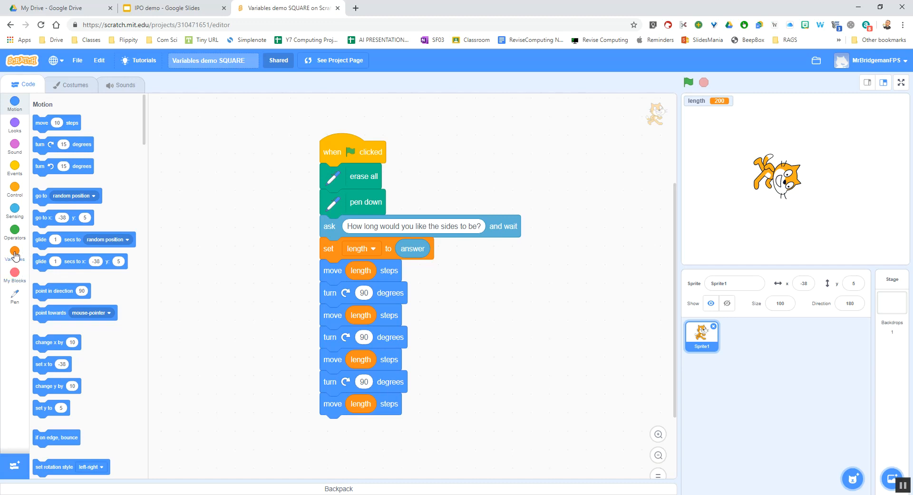
Browse the Operators blocks and return to the Variables category.
{"action": "left_click", "coordinate": [14, 256]}
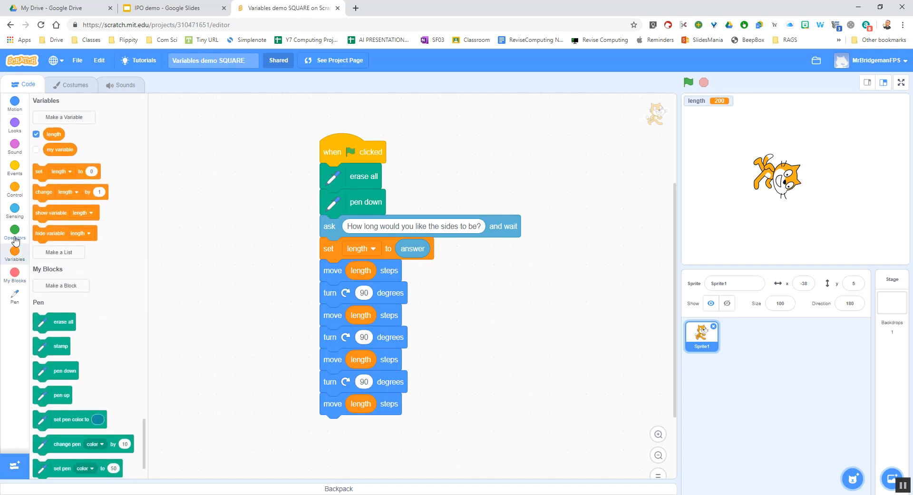
{"action": "left_click", "coordinate": [14, 232]}
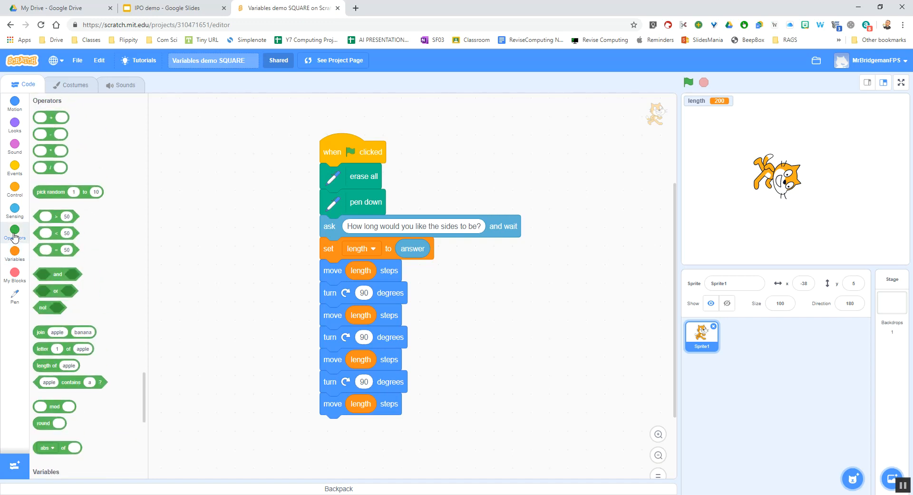
{"action": "mouse_move", "coordinate": [38, 213]}
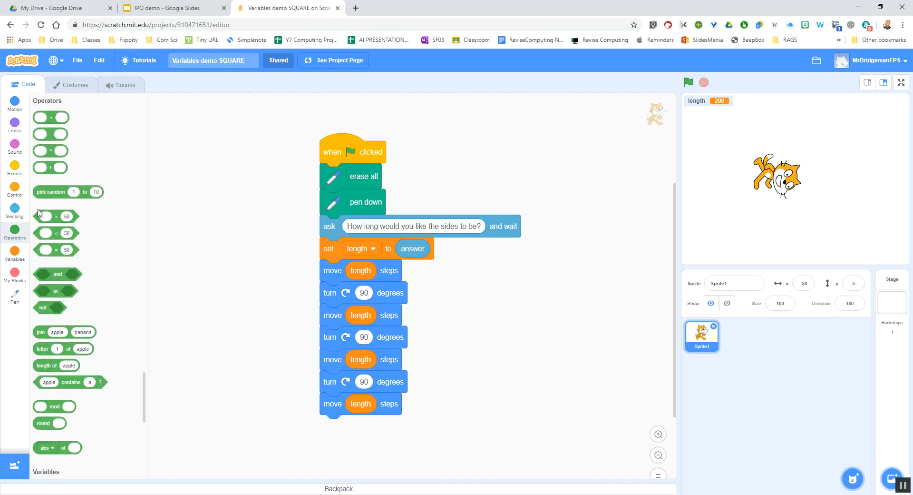
{"action": "mouse_move", "coordinate": [42, 156]}
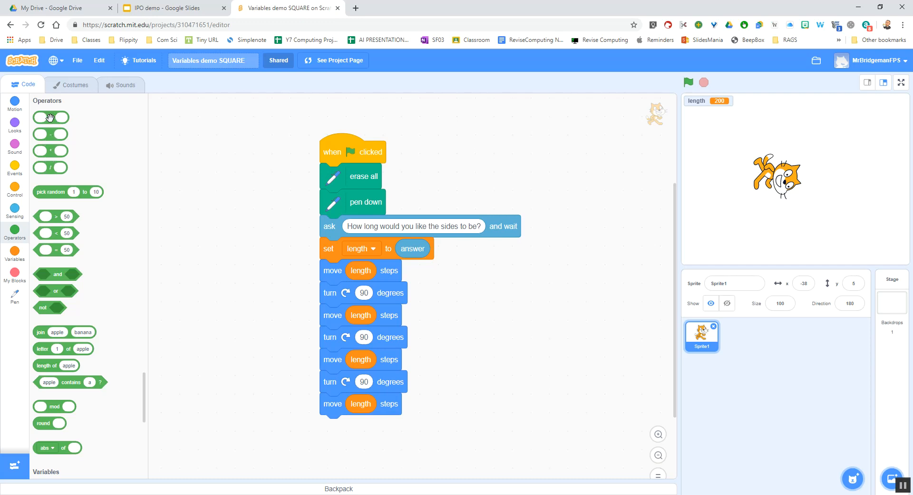
{"action": "mouse_move", "coordinate": [49, 170]}
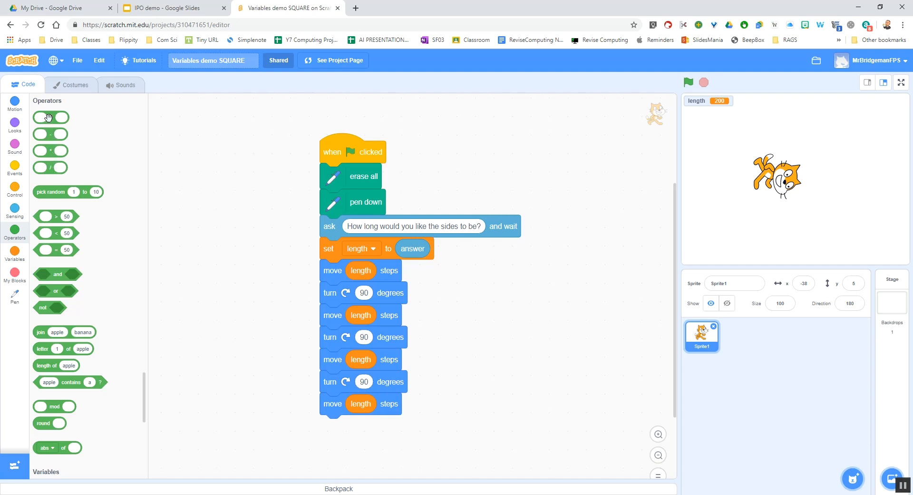
{"action": "mouse_move", "coordinate": [20, 157]}
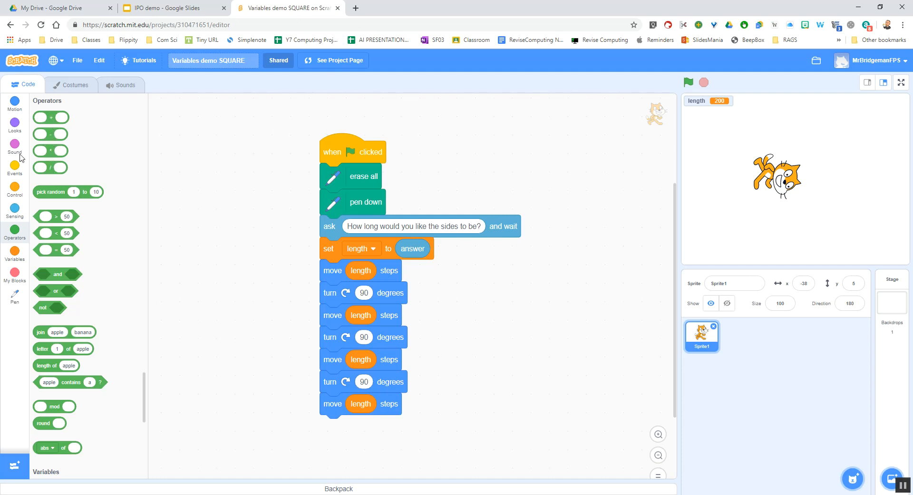
{"action": "mouse_move", "coordinate": [81, 157]}
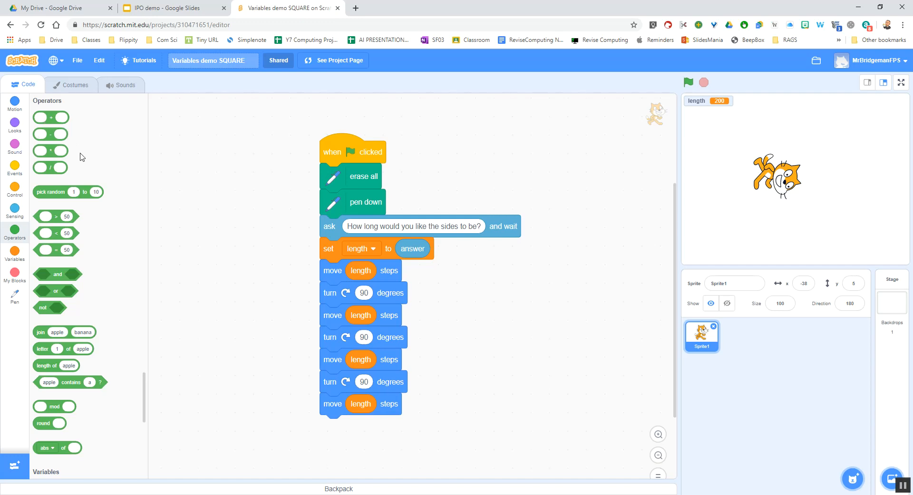
{"action": "mouse_move", "coordinate": [37, 195]}
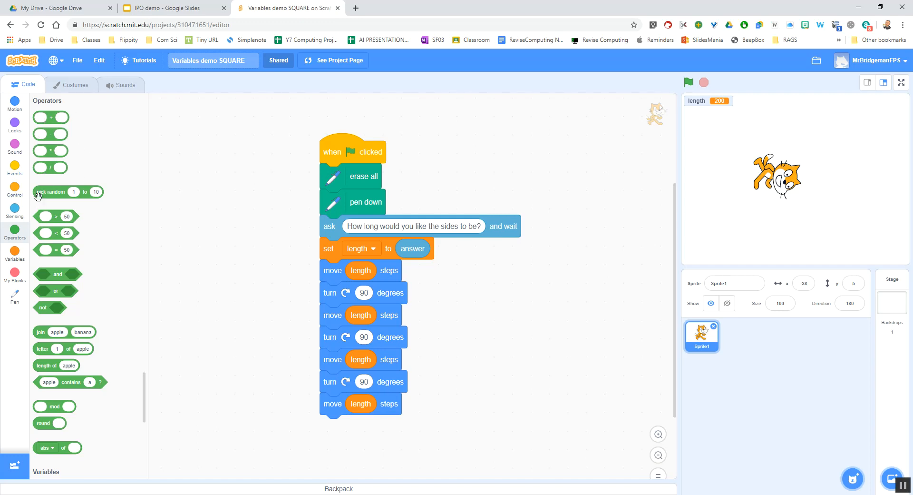
{"action": "mouse_move", "coordinate": [22, 252]}
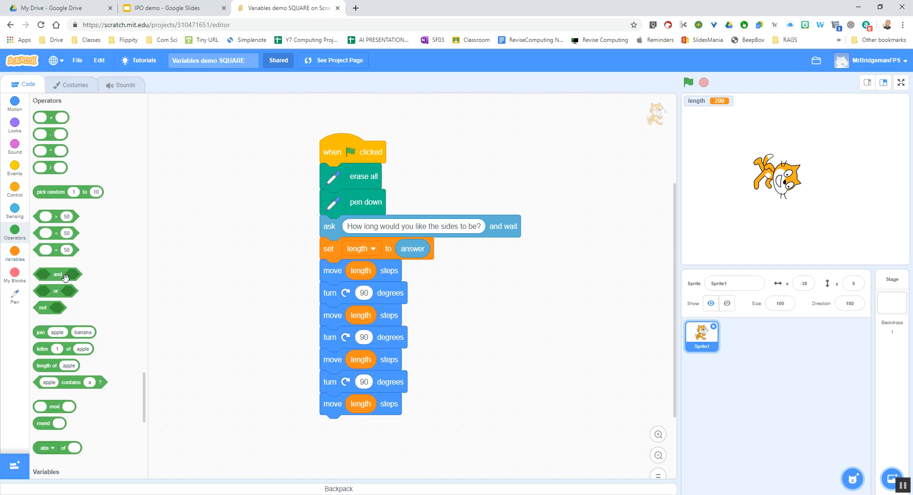
{"action": "mouse_move", "coordinate": [17, 268]}
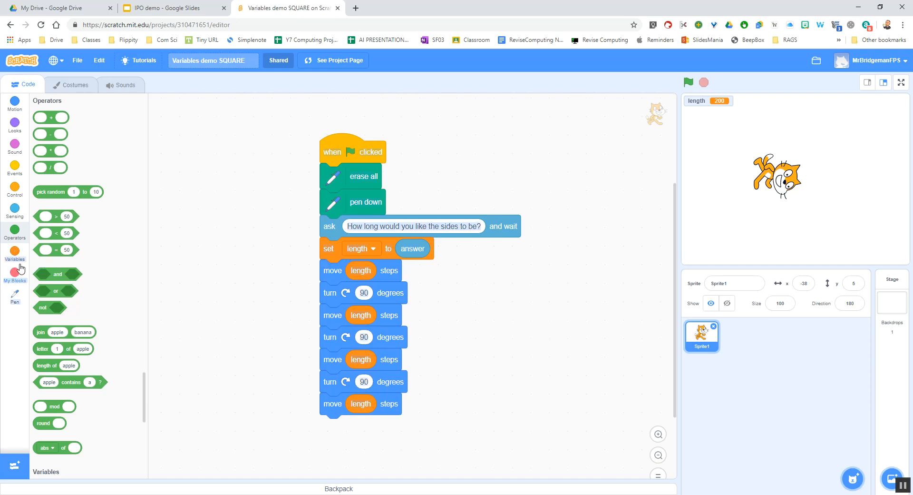
{"action": "left_click", "coordinate": [14, 251]}
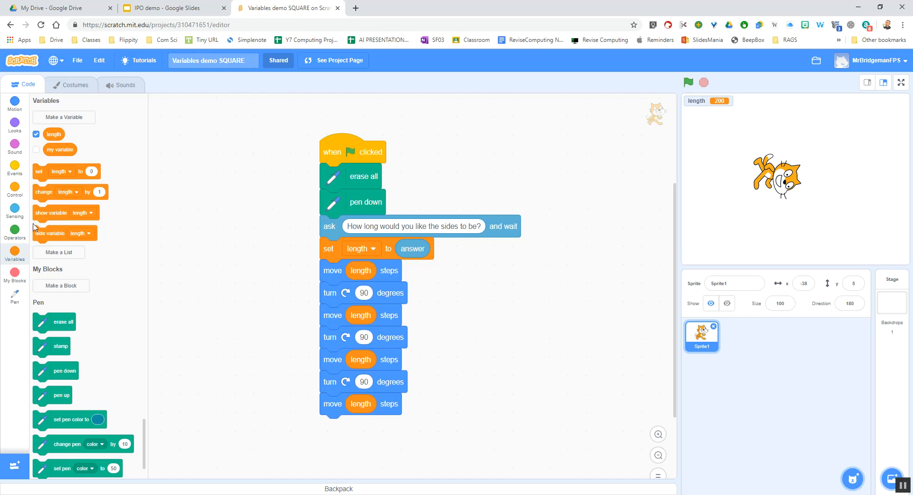
{"action": "mouse_move", "coordinate": [46, 170]}
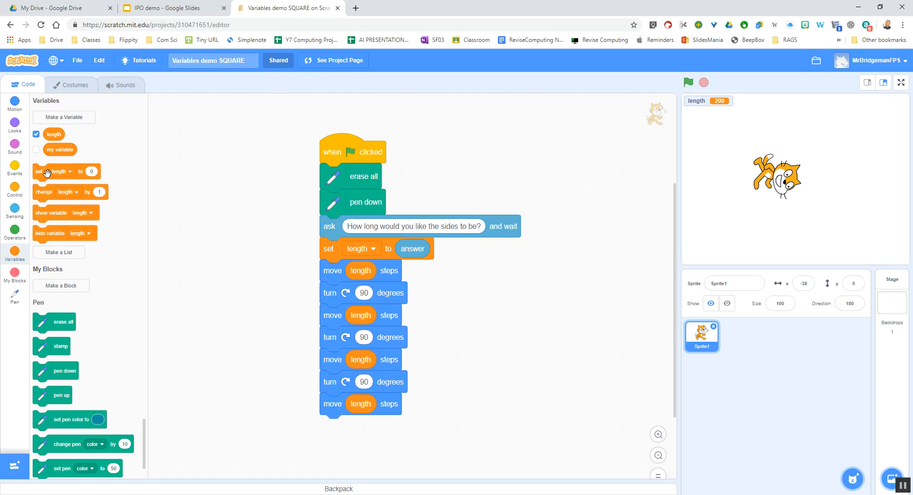
Add a second set block after the answer that sets length to length + length.
{"action": "left_click_drag", "start_coordinate": [66, 171], "coordinate": [359, 271]}
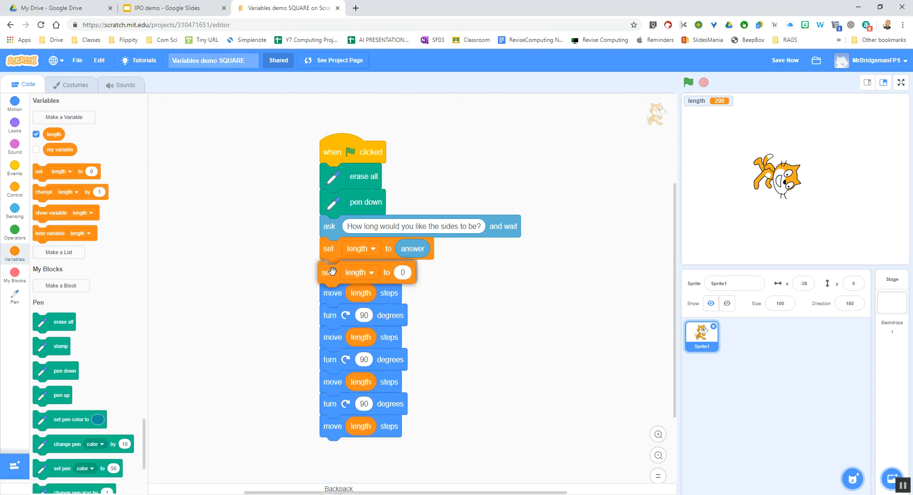
{"action": "mouse_move", "coordinate": [373, 273]}
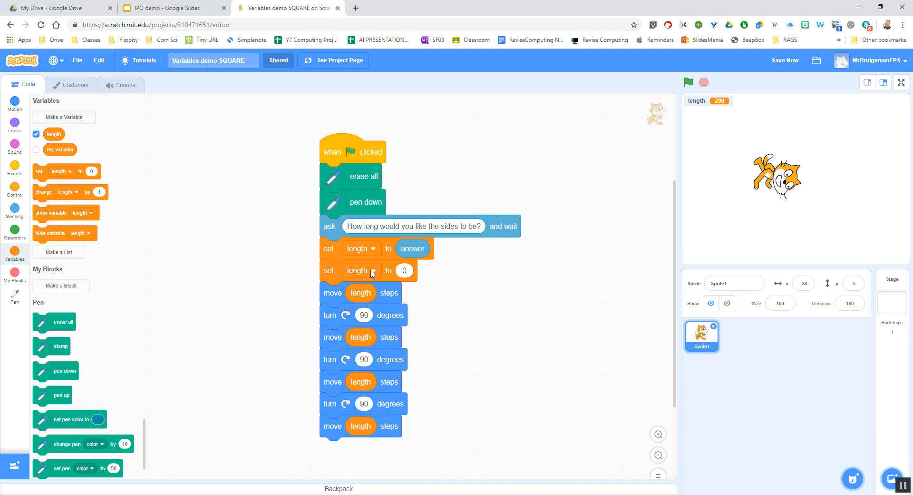
{"action": "mouse_move", "coordinate": [74, 174]}
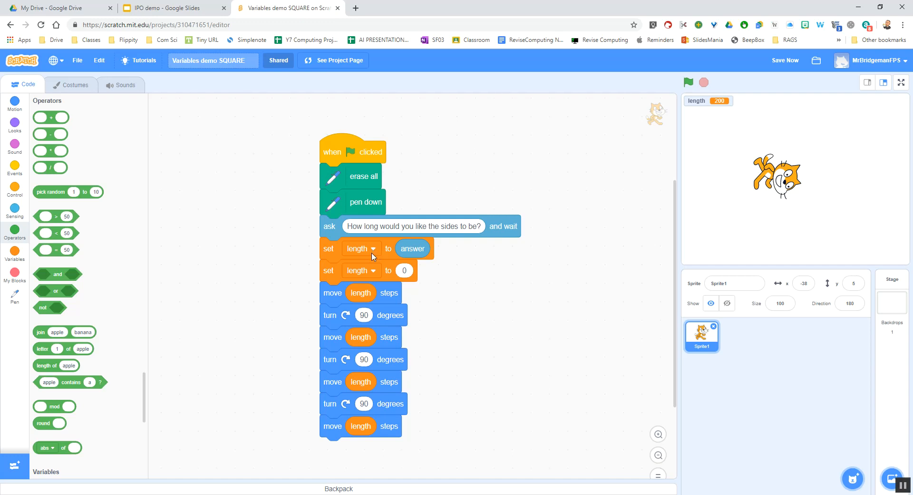
{"action": "mouse_move", "coordinate": [279, 258]}
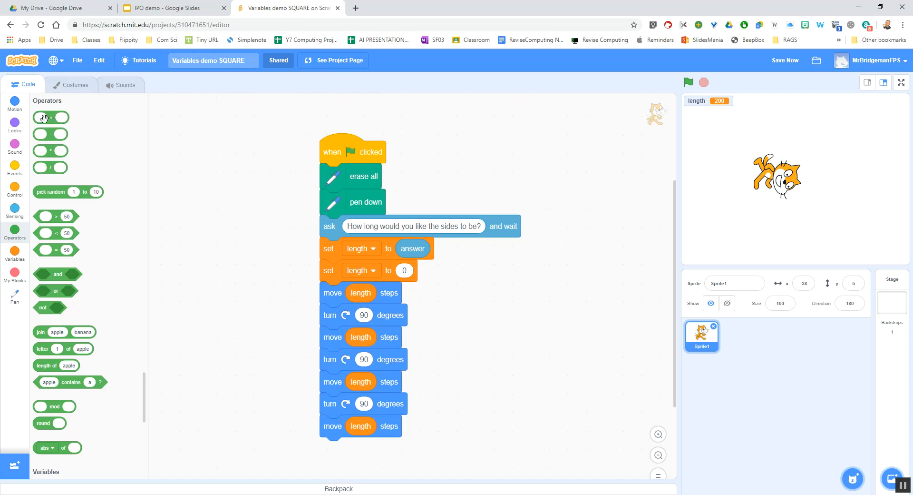
{"action": "left_click", "coordinate": [404, 270]}
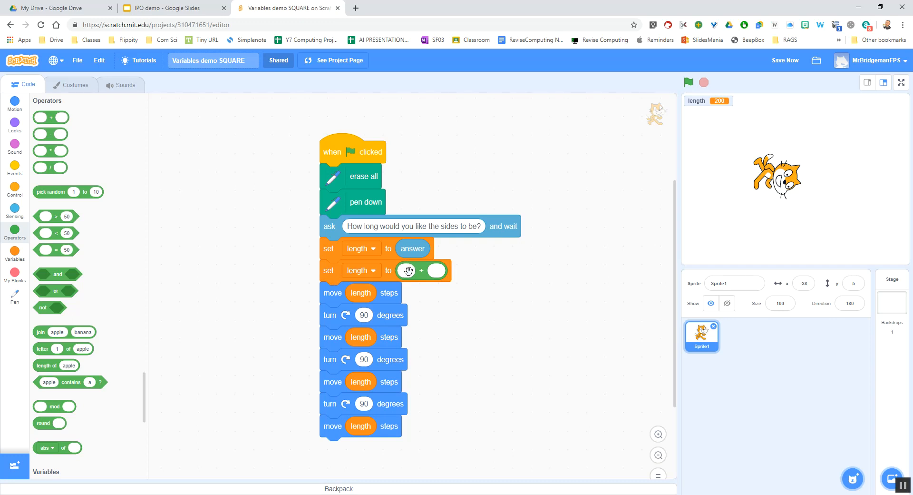
{"action": "mouse_move", "coordinate": [365, 282]}
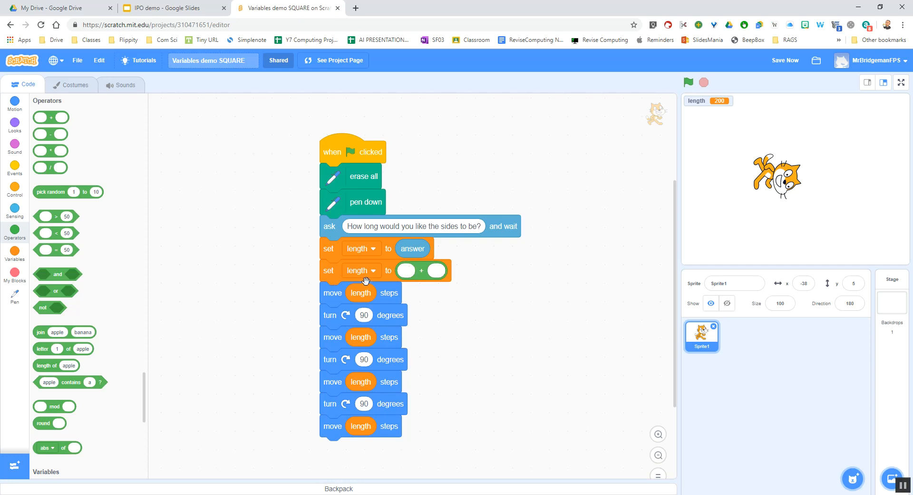
{"action": "mouse_move", "coordinate": [403, 270]}
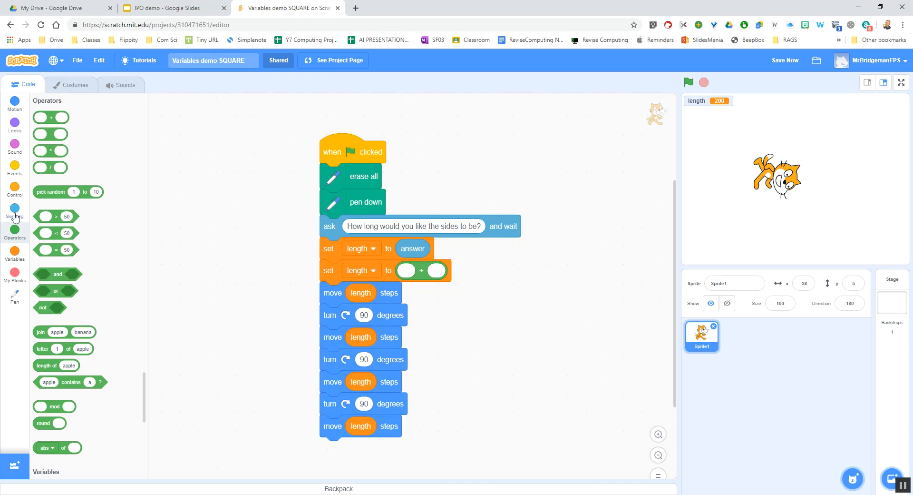
{"action": "left_click", "coordinate": [14, 251]}
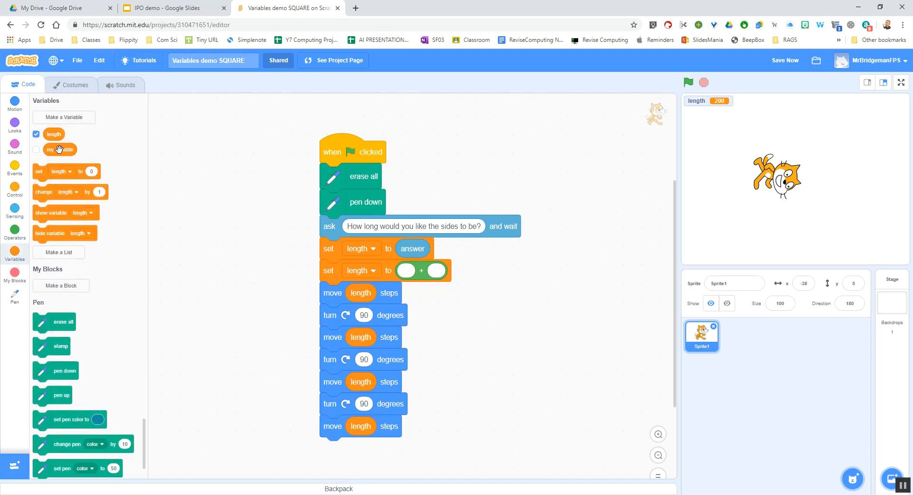
{"action": "left_click_drag", "start_coordinate": [54, 133], "coordinate": [439, 280]}
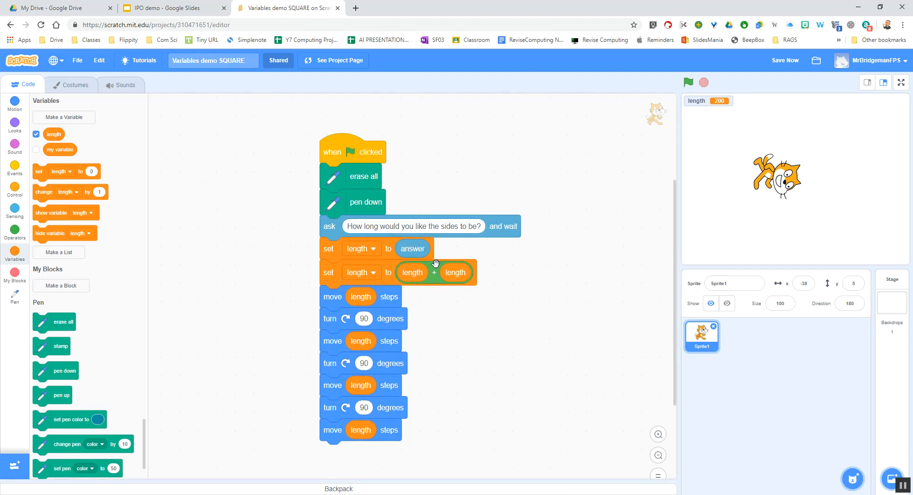
{"action": "mouse_move", "coordinate": [508, 323]}
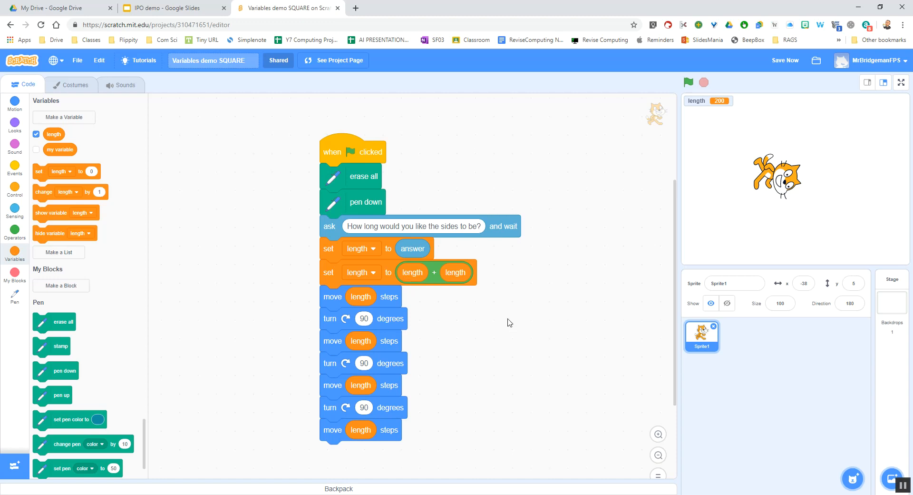
{"action": "mouse_move", "coordinate": [459, 271]}
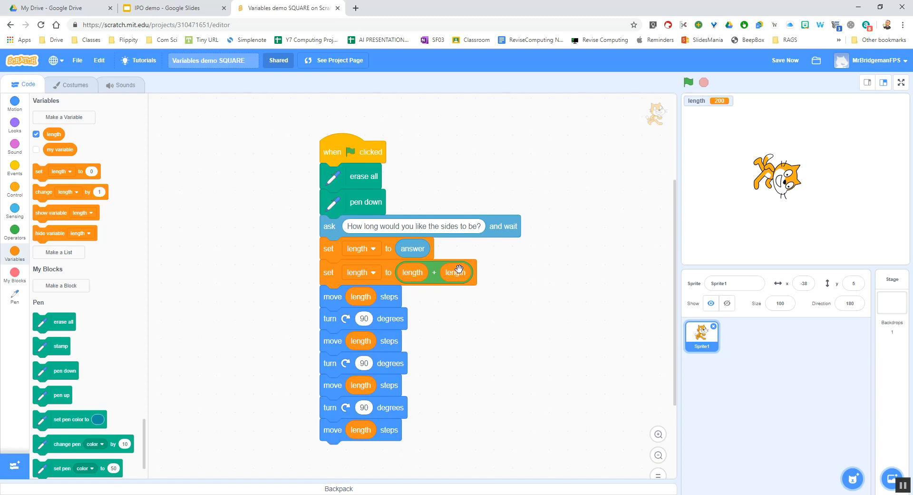
{"action": "mouse_move", "coordinate": [722, 110]}
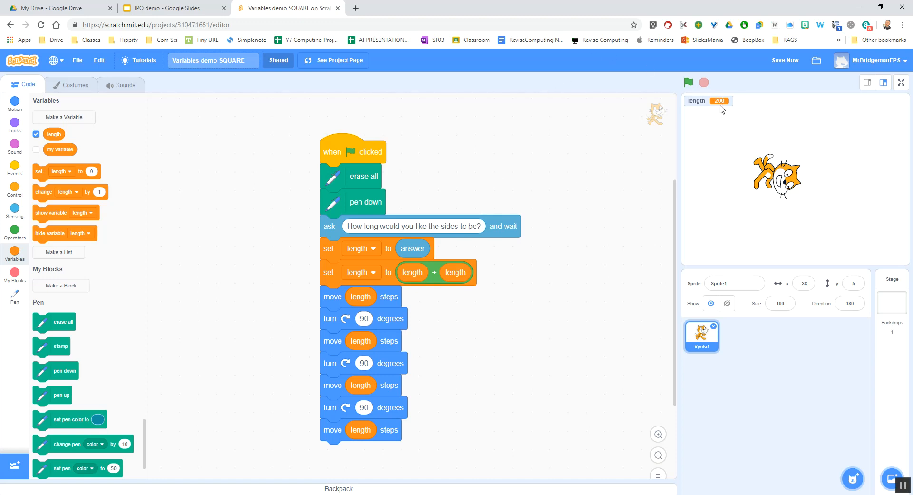
{"action": "mouse_move", "coordinate": [37, 160]}
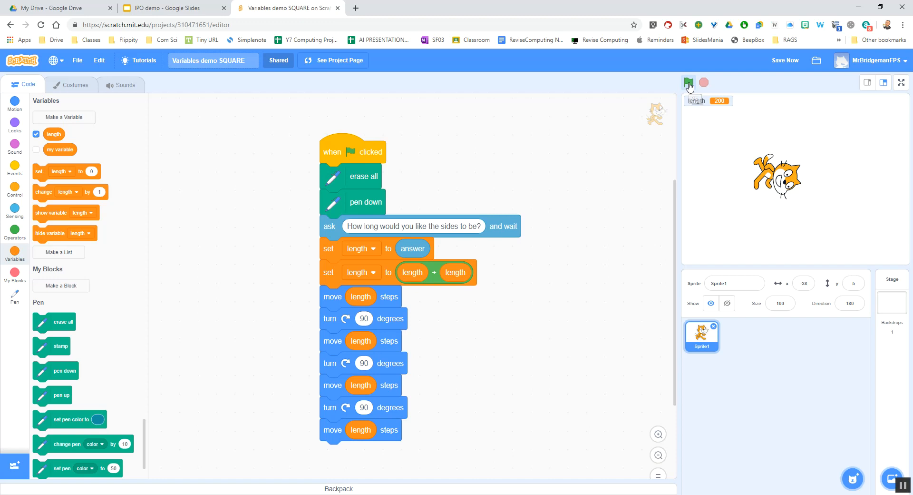
Run the project with the green flag so the sprite asks for the side length.
{"action": "left_click", "coordinate": [689, 81]}
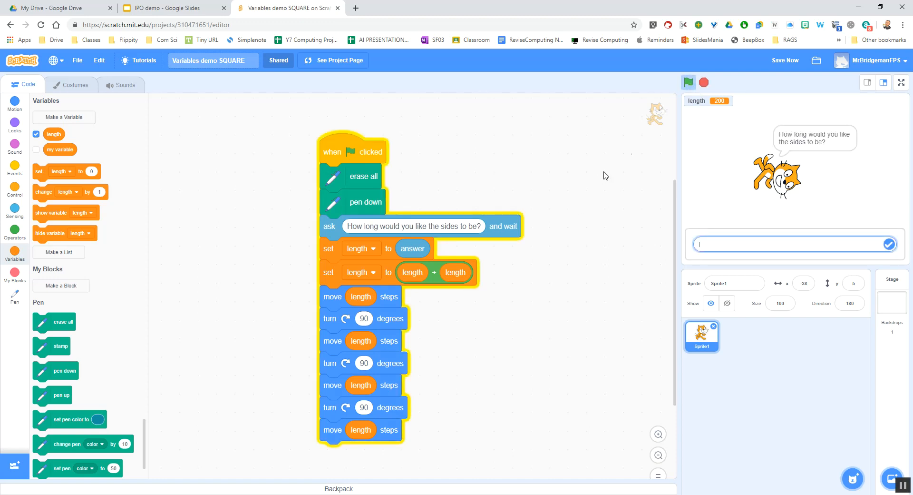
{"action": "mouse_move", "coordinate": [673, 205]}
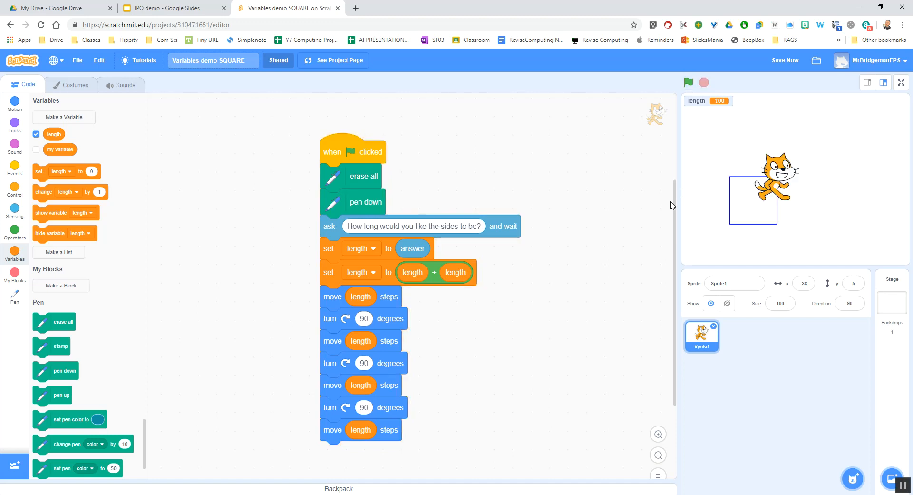
{"action": "mouse_move", "coordinate": [723, 103]}
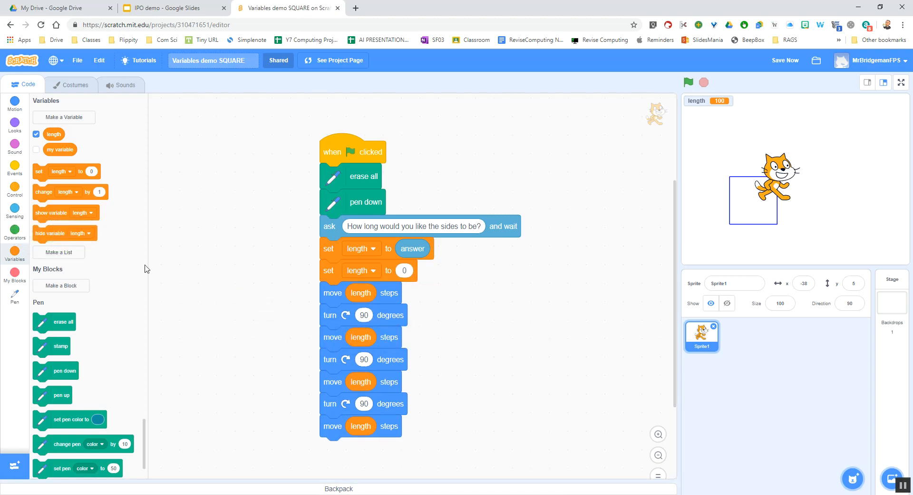
{"action": "mouse_move", "coordinate": [31, 205]}
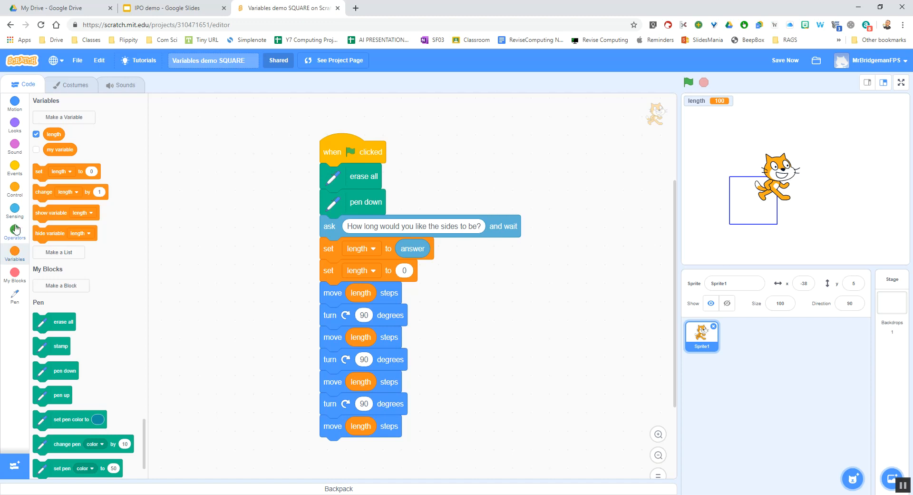
Change the second set block to multiply length by 2 instead of adding.
{"action": "left_click", "coordinate": [14, 210]}
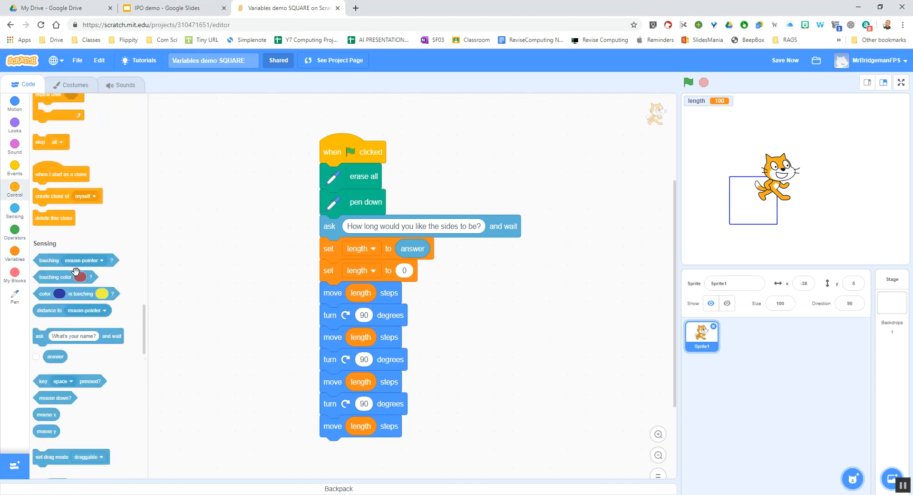
{"action": "left_click", "coordinate": [14, 188]}
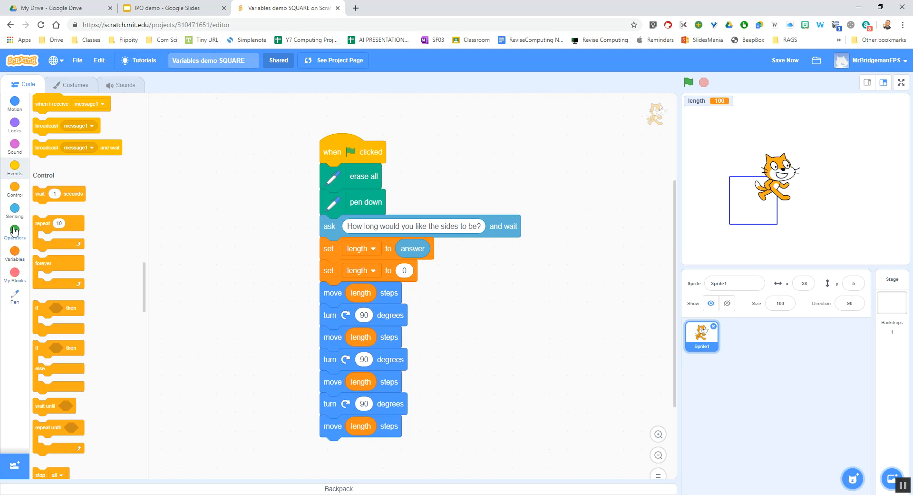
{"action": "left_click", "coordinate": [14, 228]}
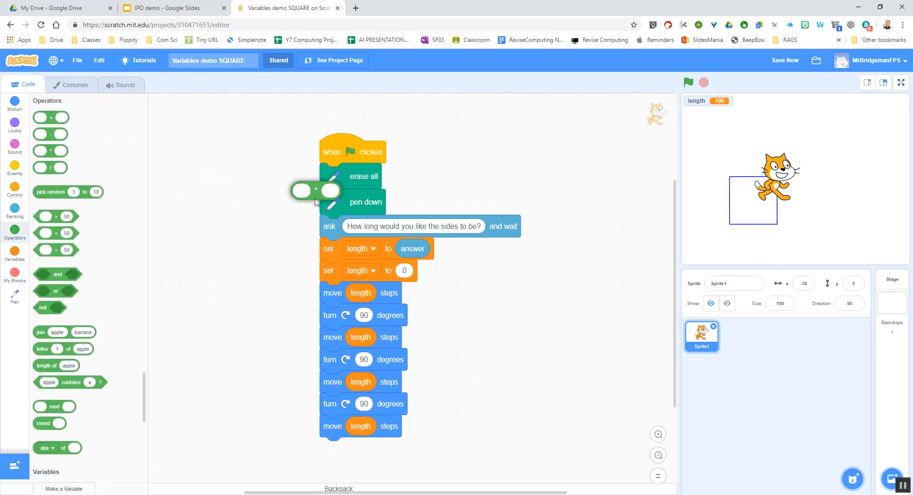
{"action": "left_click_drag", "start_coordinate": [312, 189], "coordinate": [408, 270]}
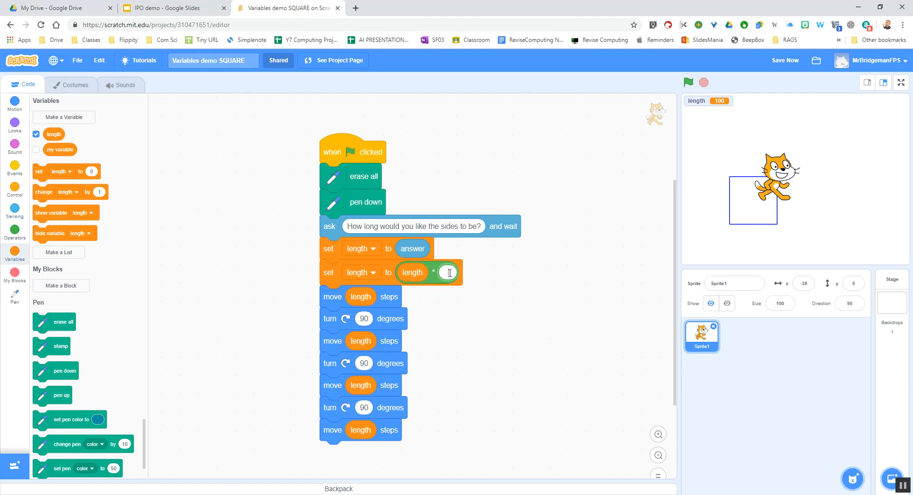
{"action": "type", "text": "2"}
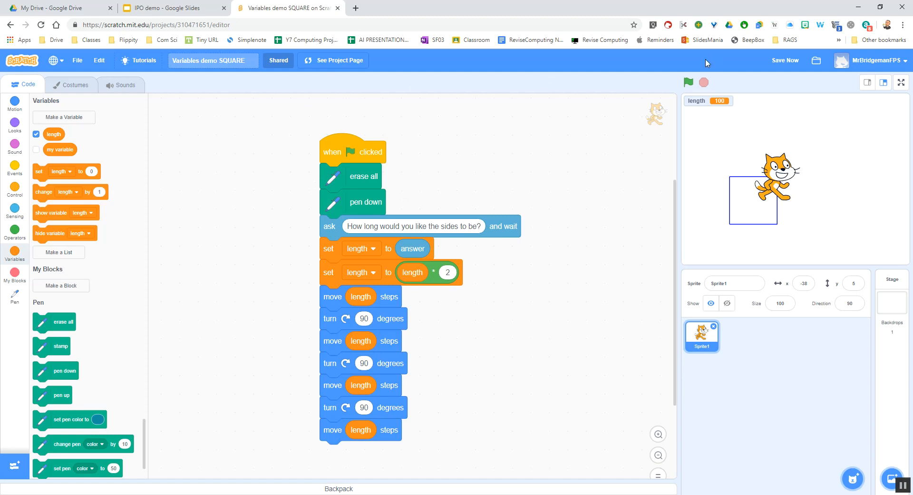
Run the script and answer 100 so length shows 200 and a larger square is drawn.
{"action": "left_click", "coordinate": [689, 82]}
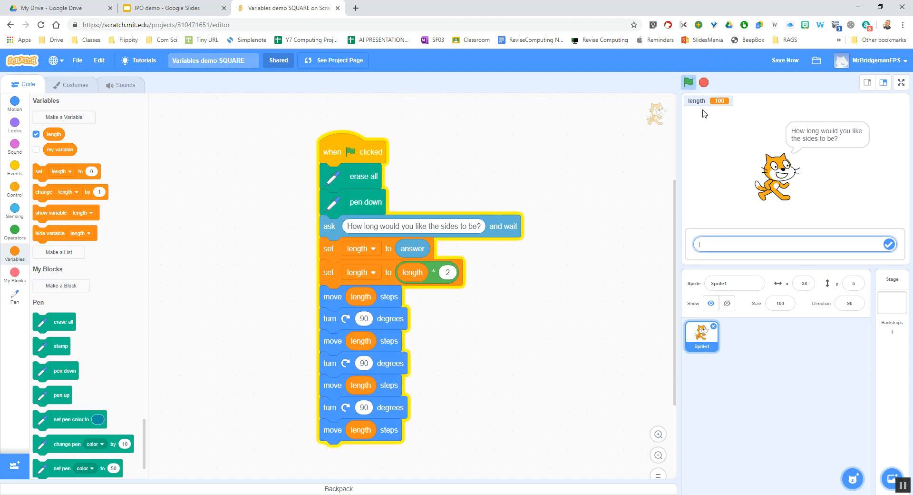
{"action": "type", "text": "10"}
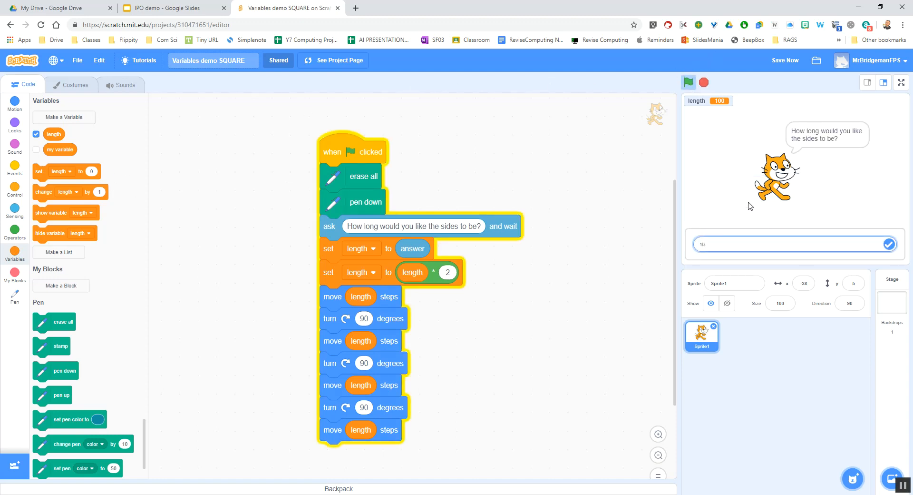
{"action": "left_click", "coordinate": [688, 82]}
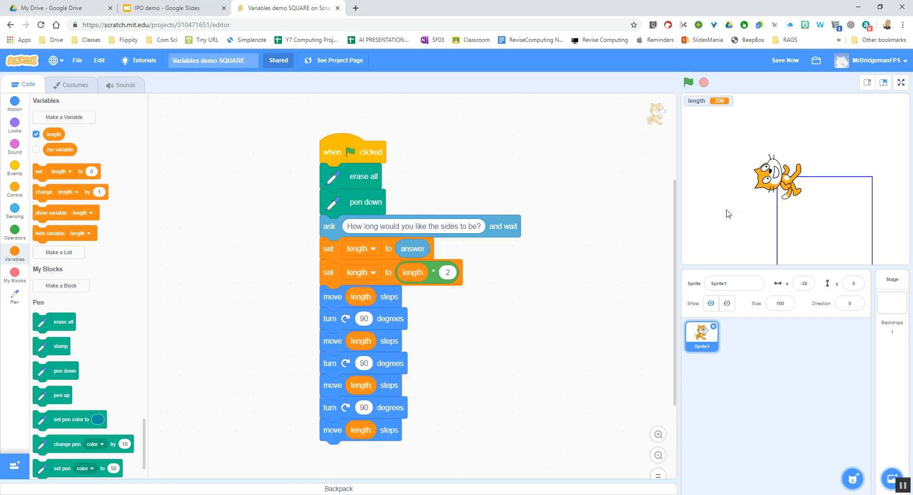
{"action": "mouse_move", "coordinate": [718, 101]}
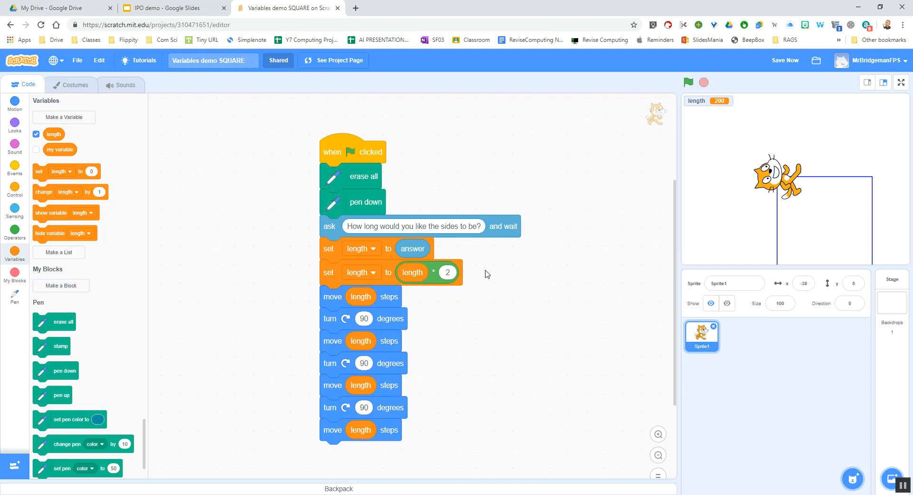
{"action": "mouse_move", "coordinate": [14, 213]}
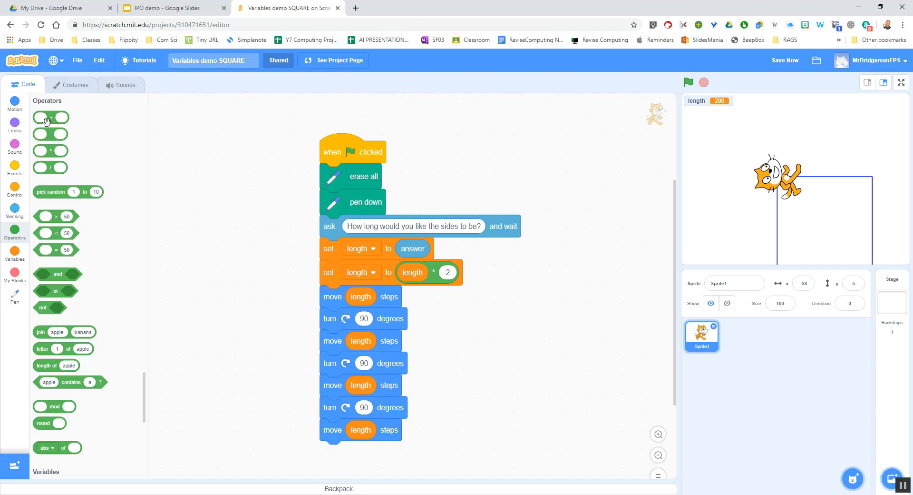
{"action": "mouse_move", "coordinate": [51, 181]}
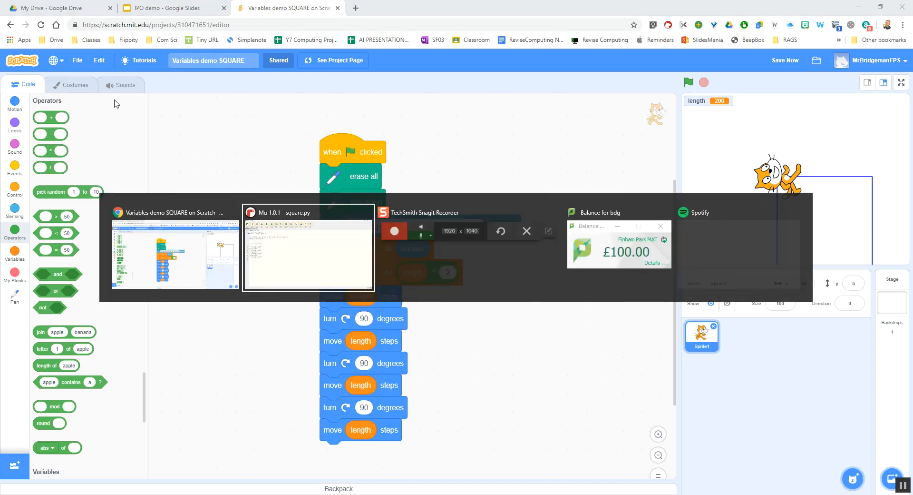
Switch to Mu, enlarge the code text and add print(length) after the input line.
{"action": "left_click", "coordinate": [309, 247]}
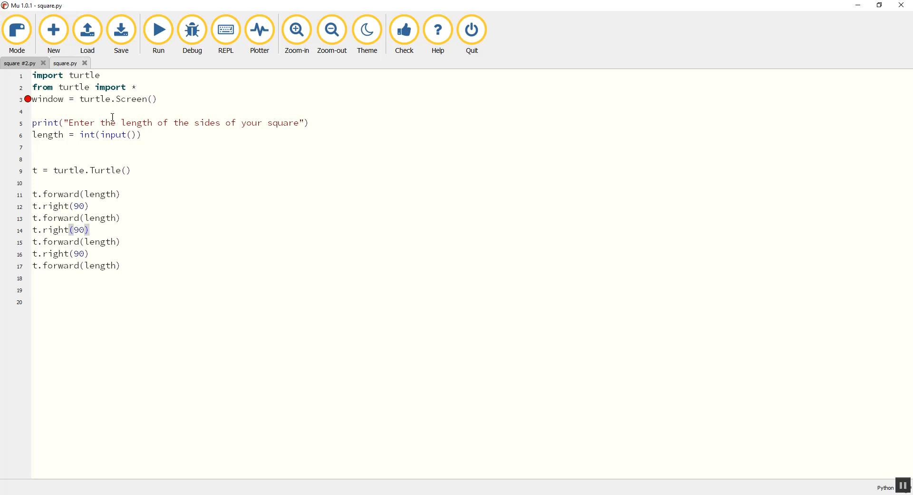
{"action": "left_click", "coordinate": [296, 30]}
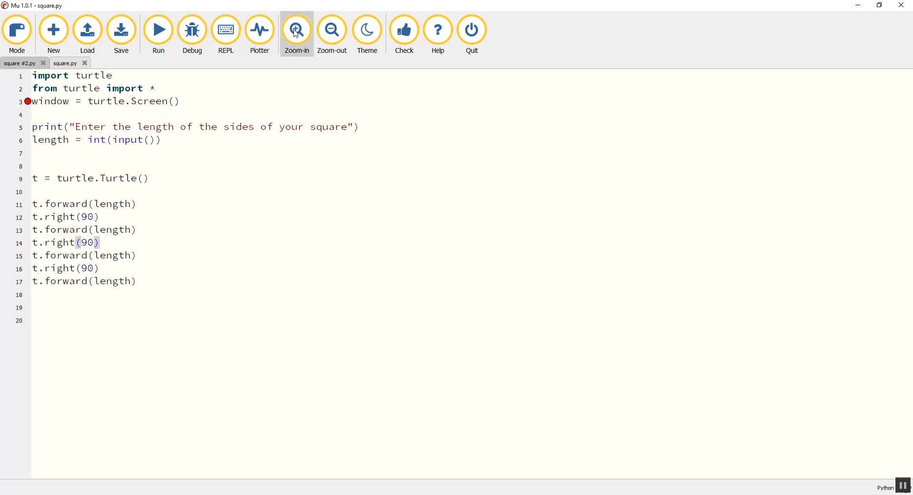
{"action": "left_click", "coordinate": [297, 30]}
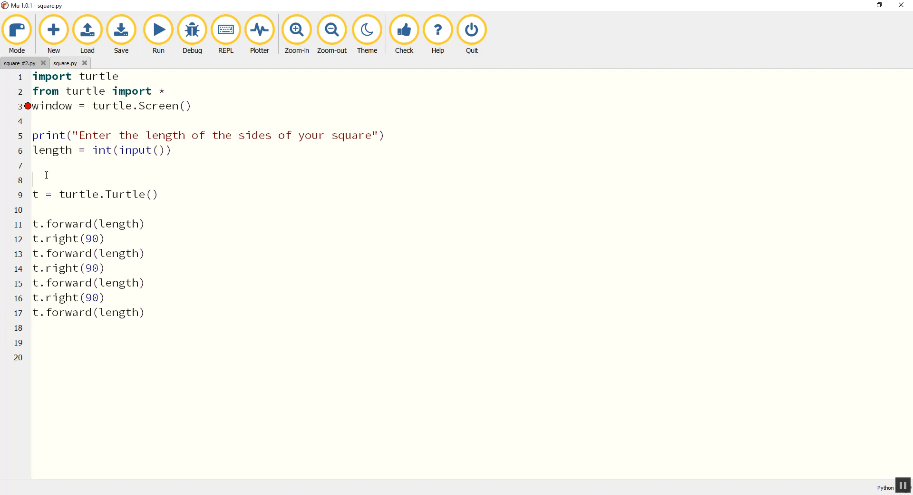
{"action": "left_click", "coordinate": [33, 165]}
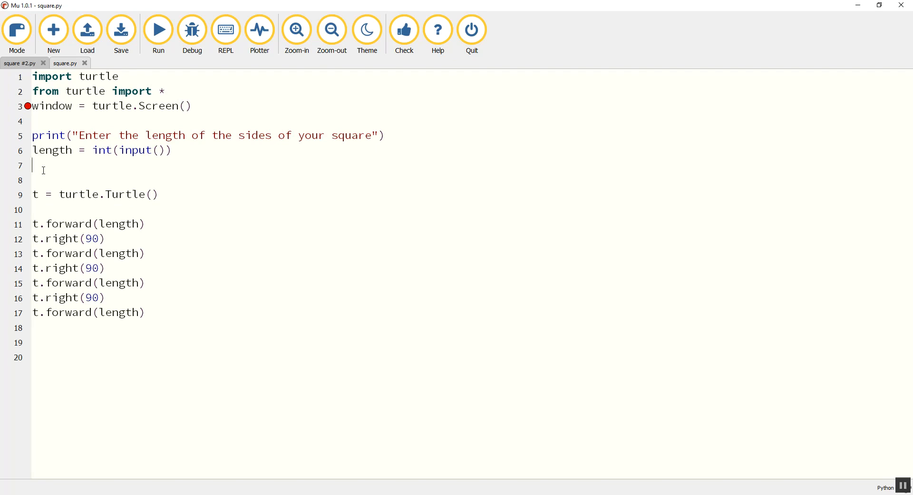
{"action": "type", "text": "print(length"}
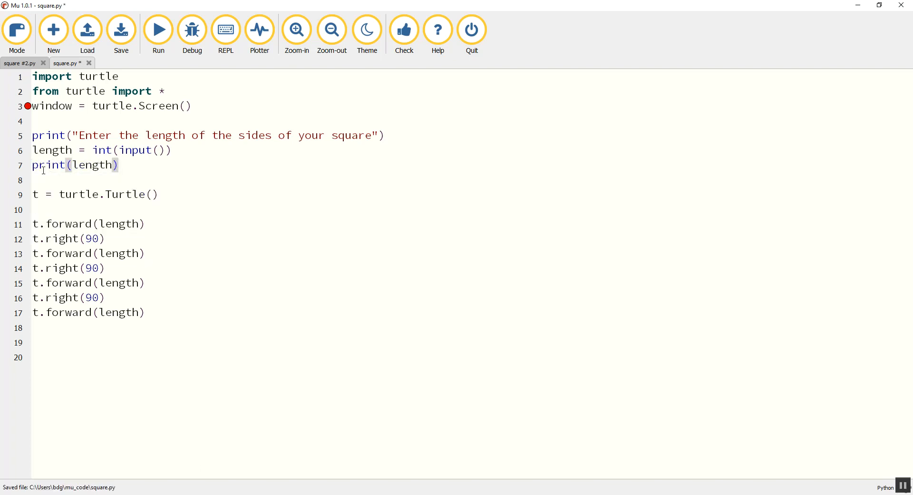
{"action": "left_click", "coordinate": [66, 150]}
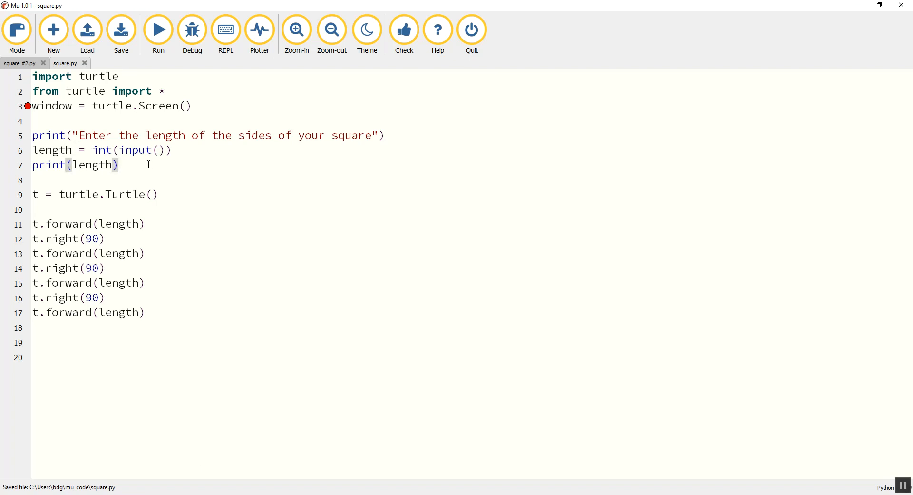
Add length = length * 2 and print length, then delete the turtle drawing lines.
{"action": "key", "text": "Return"}
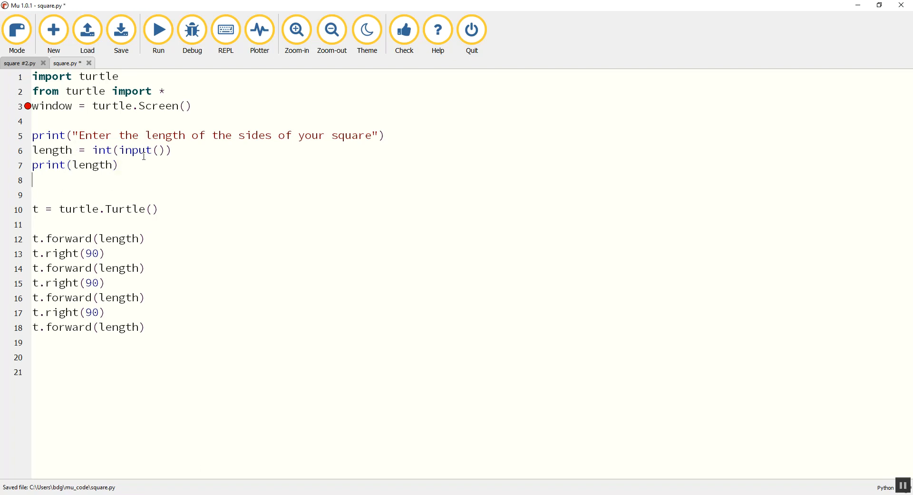
{"action": "type", "text": "length ="}
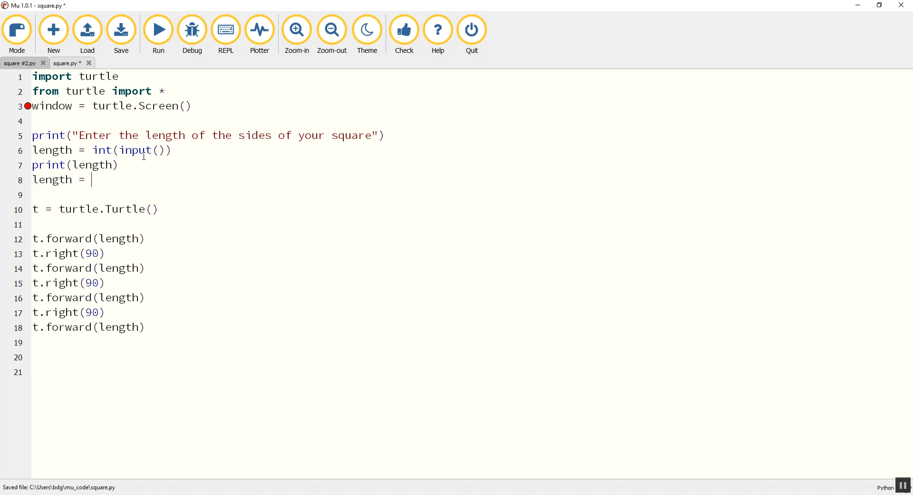
{"action": "type", "text": "length * 2"}
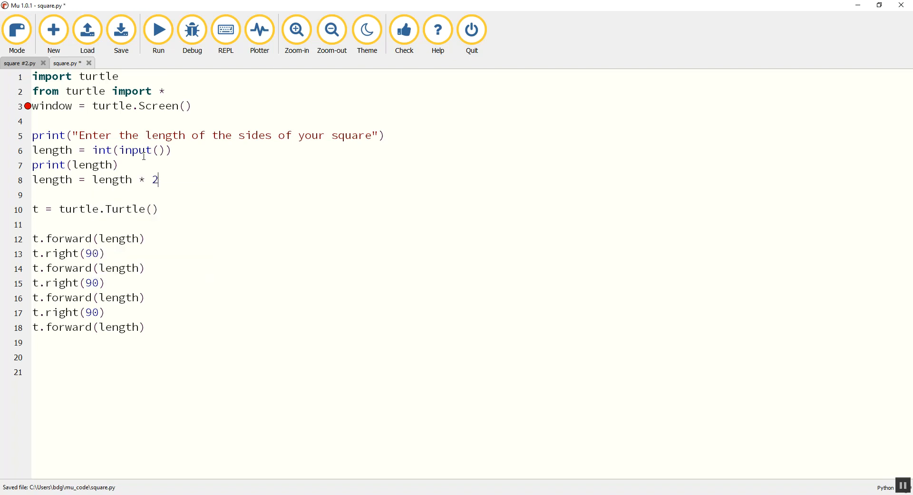
{"action": "type", "text": "print"}
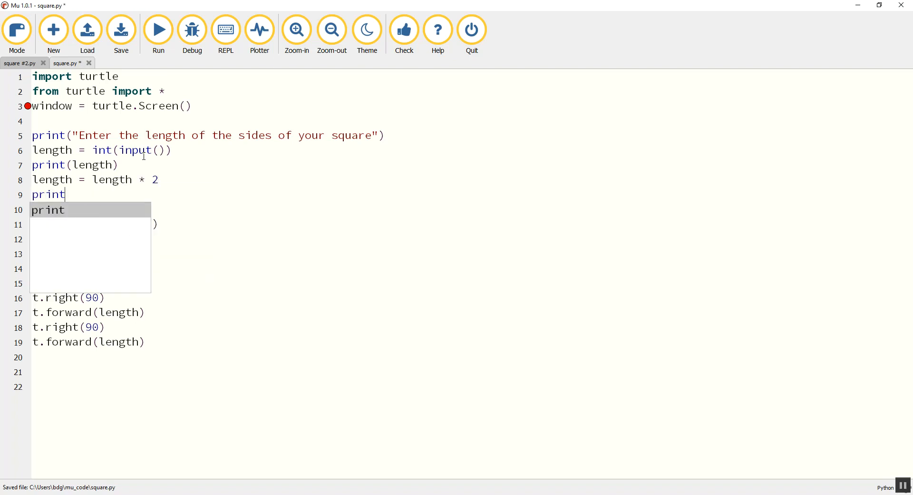
{"action": "type", "text": "length"}
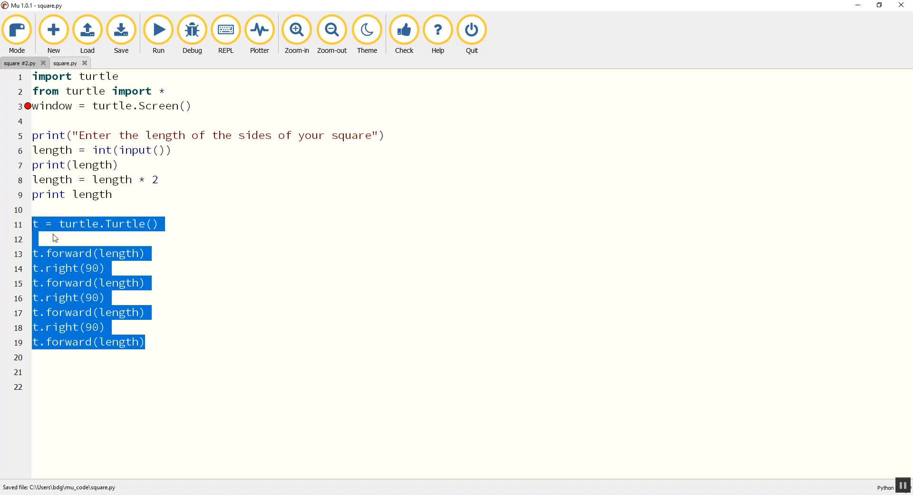
{"action": "key", "text": "Delete"}
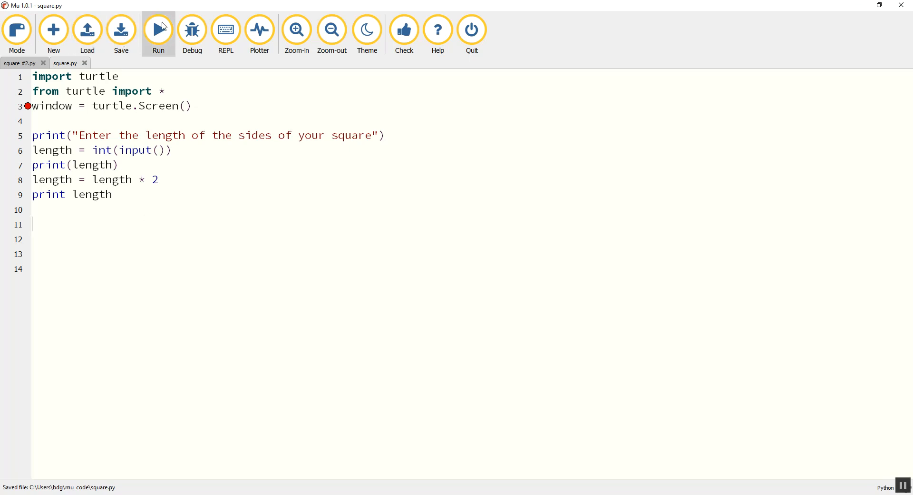
Run, fix the SyntaxError by writing print(length) on line 9, and save.
{"action": "left_click", "coordinate": [158, 29]}
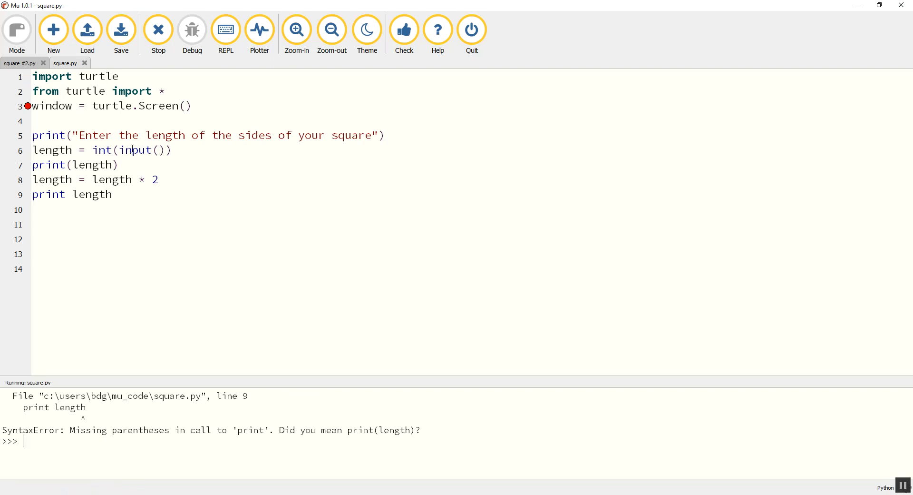
{"action": "mouse_move", "coordinate": [162, 207]}
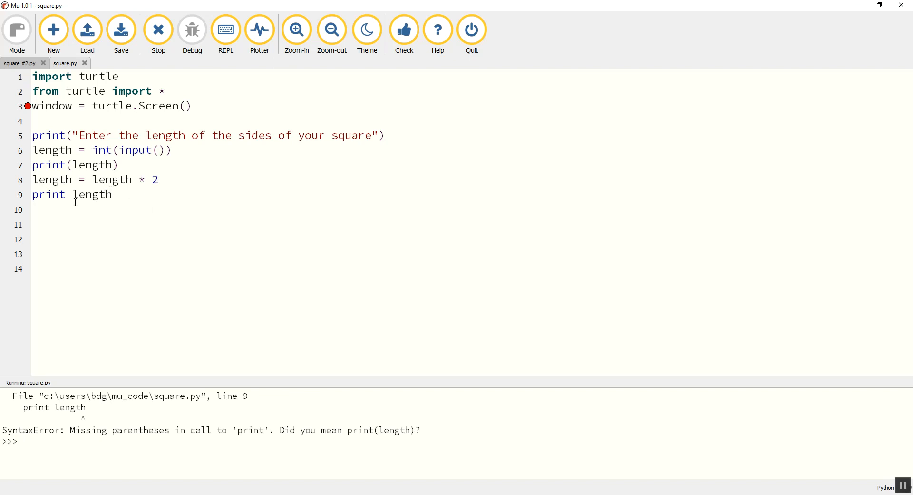
{"action": "type", "text": "("}
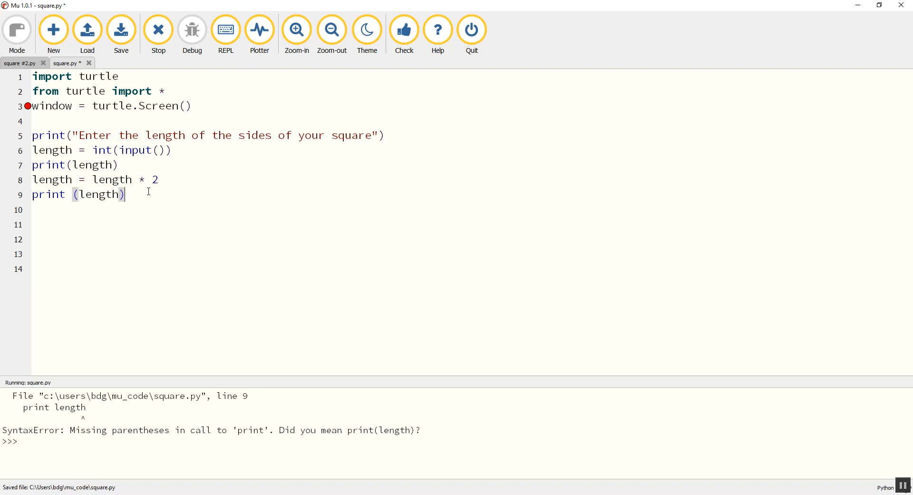
{"action": "left_click", "coordinate": [158, 29]}
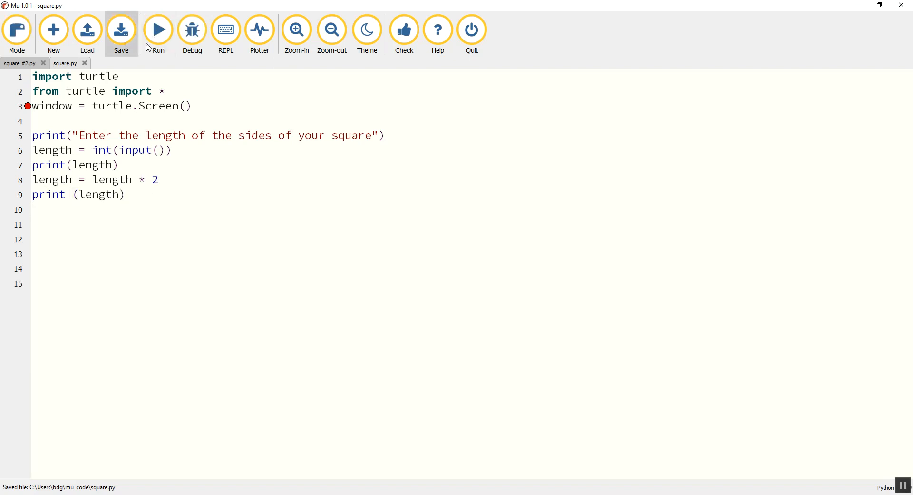
Run square.py and enter 50, printing 50 then the doubled value 100.
{"action": "left_click", "coordinate": [157, 27]}
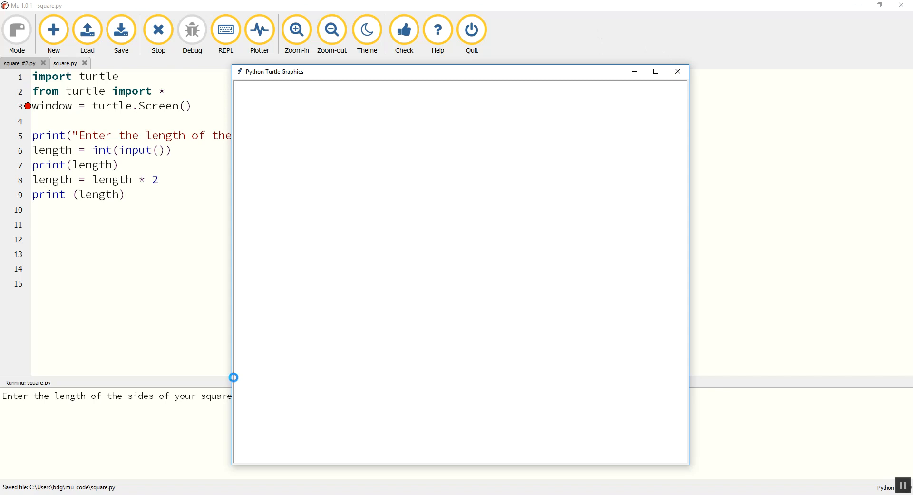
{"action": "left_click", "coordinate": [676, 71]}
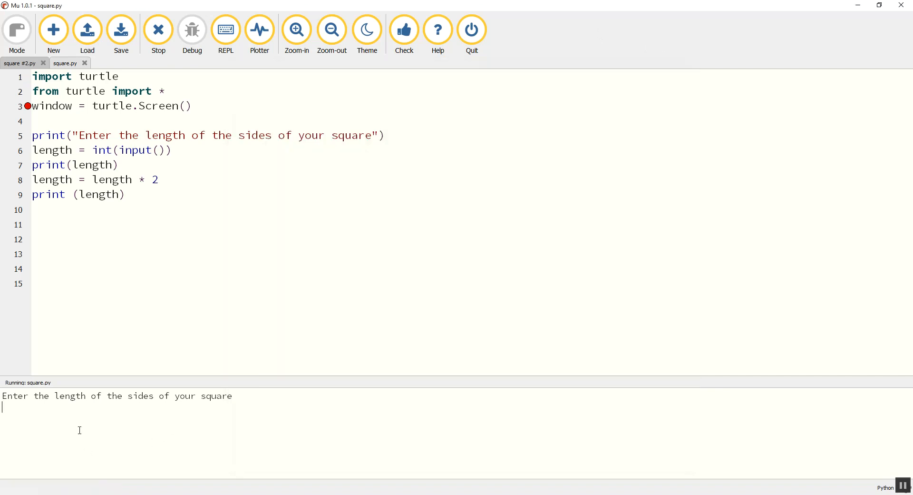
{"action": "type", "text": "50"}
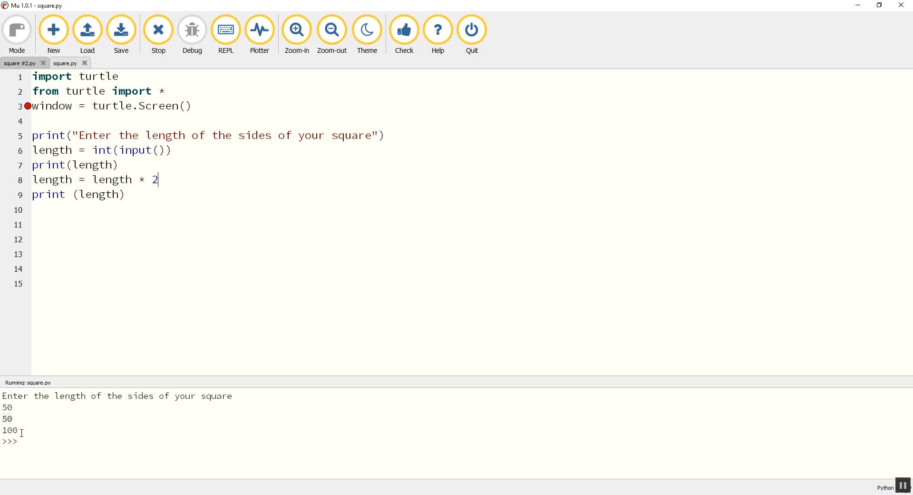
{"action": "mouse_move", "coordinate": [141, 210]}
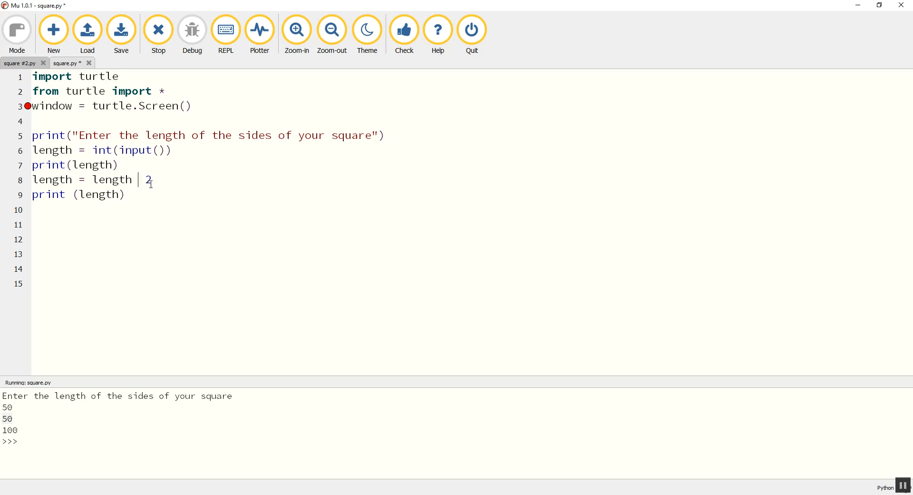
Change line 8 to halve length with /, restart the program and close the turtle window.
{"action": "type", "text": "/"}
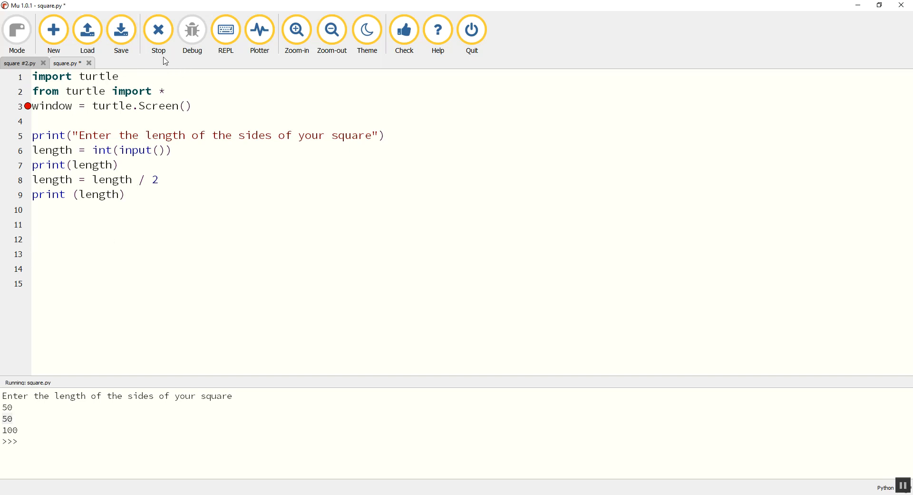
{"action": "left_click", "coordinate": [158, 30]}
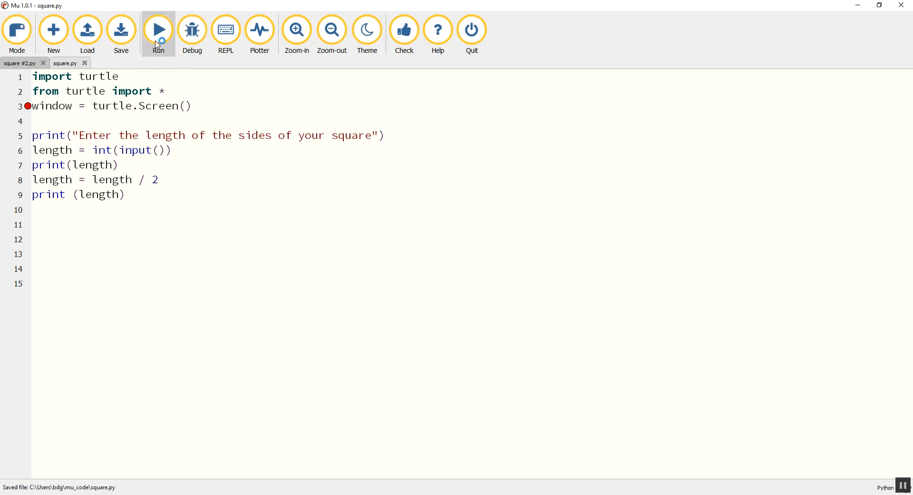
{"action": "left_click", "coordinate": [157, 30]}
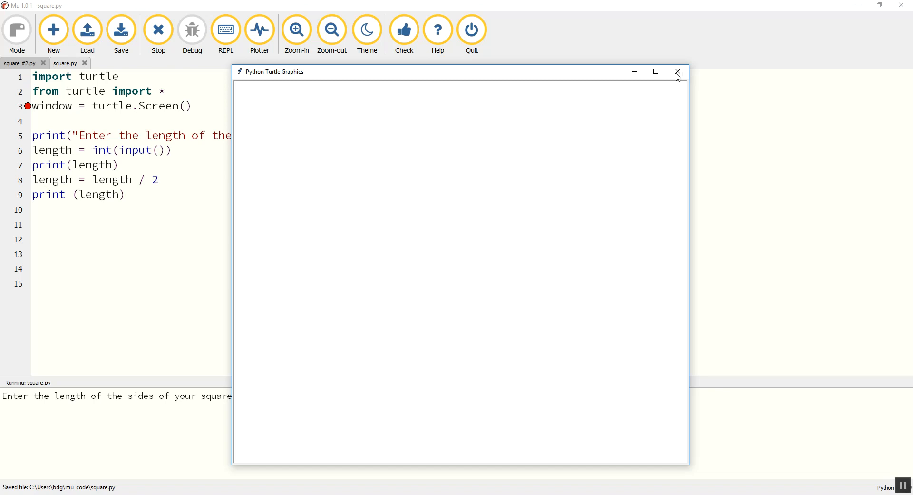
{"action": "left_click", "coordinate": [678, 72]}
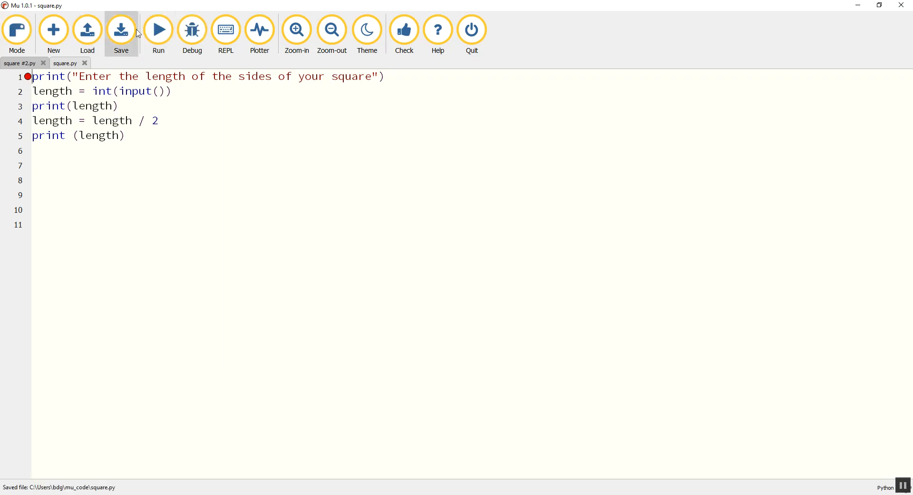
Run the trimmed five-line program and start entering a length in the output pane.
{"action": "left_click", "coordinate": [159, 30]}
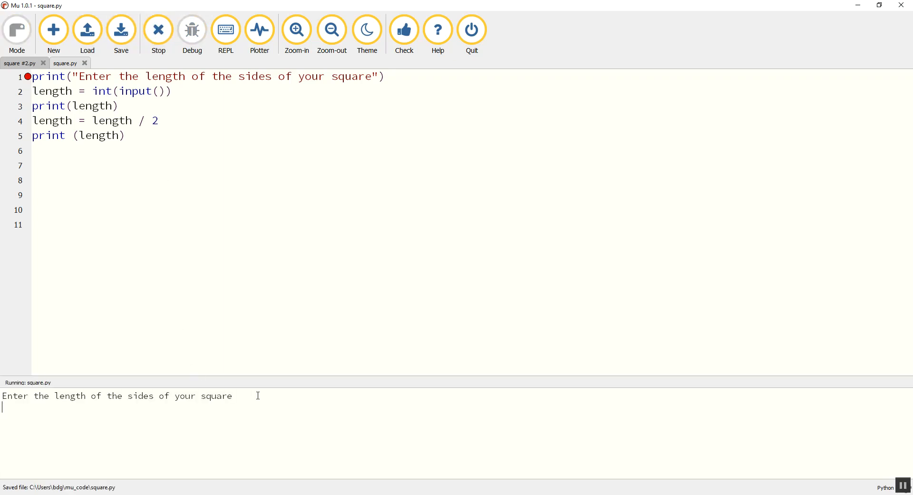
{"action": "type", "text": "100"}
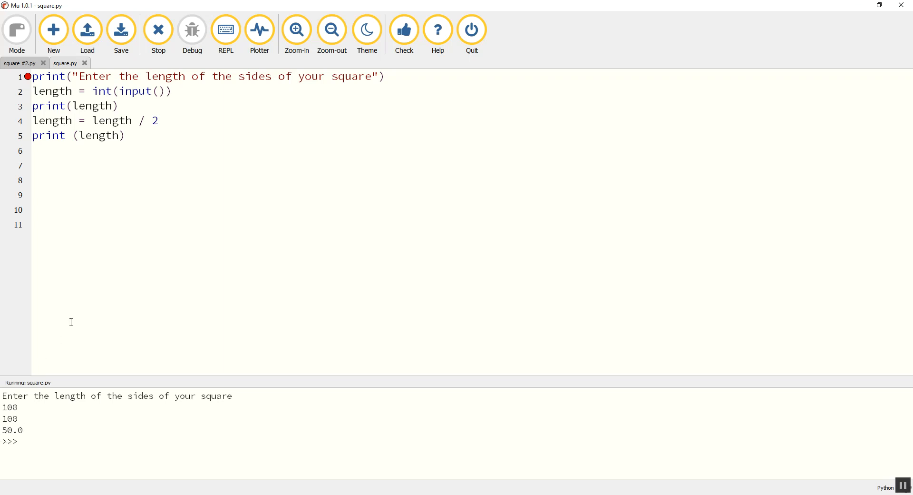
{"action": "mouse_move", "coordinate": [144, 107]}
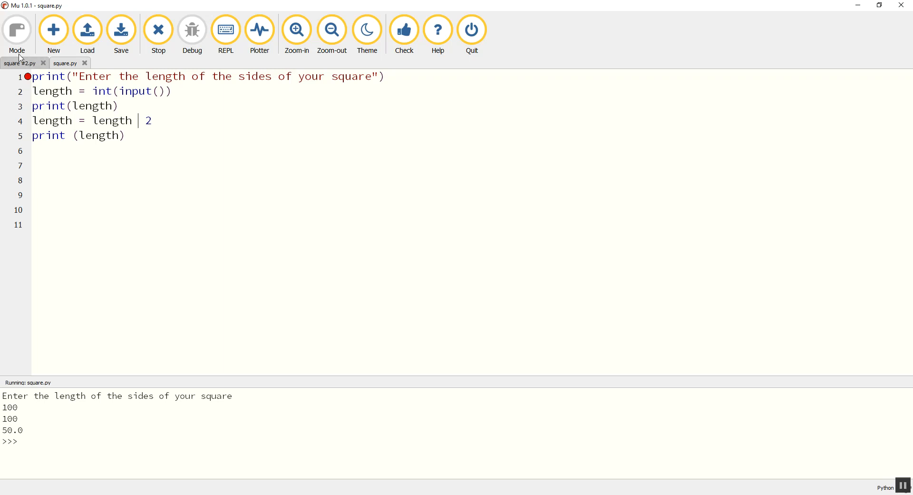
Delete int from the input line and make line 4 compute length * 2 again.
{"action": "double_click", "coordinate": [101, 91]}
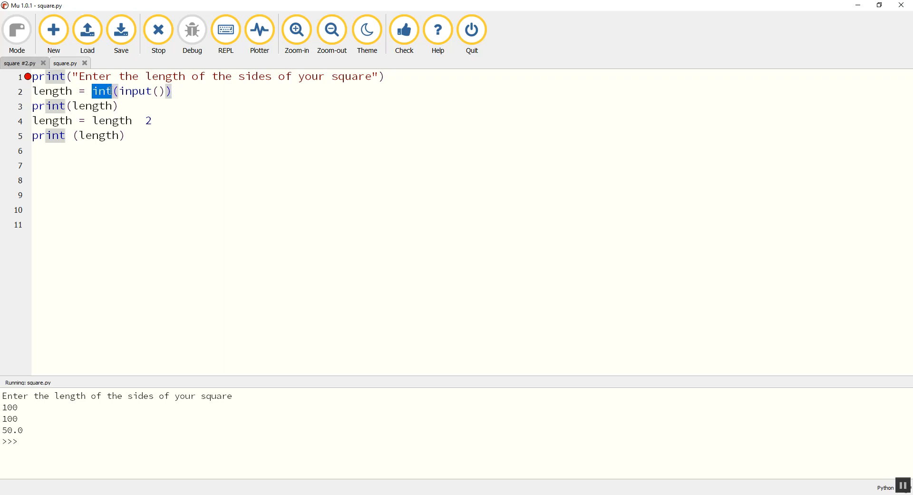
{"action": "left_click", "coordinate": [111, 106]}
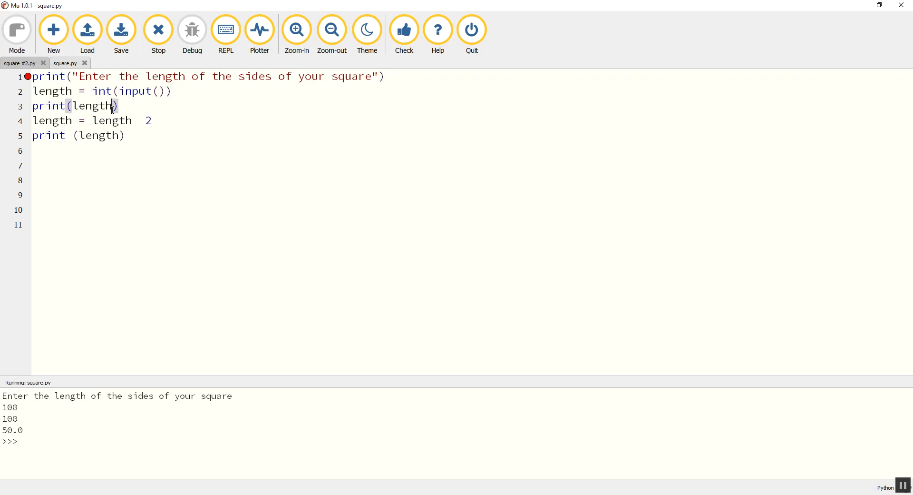
{"action": "double_click", "coordinate": [103, 91]}
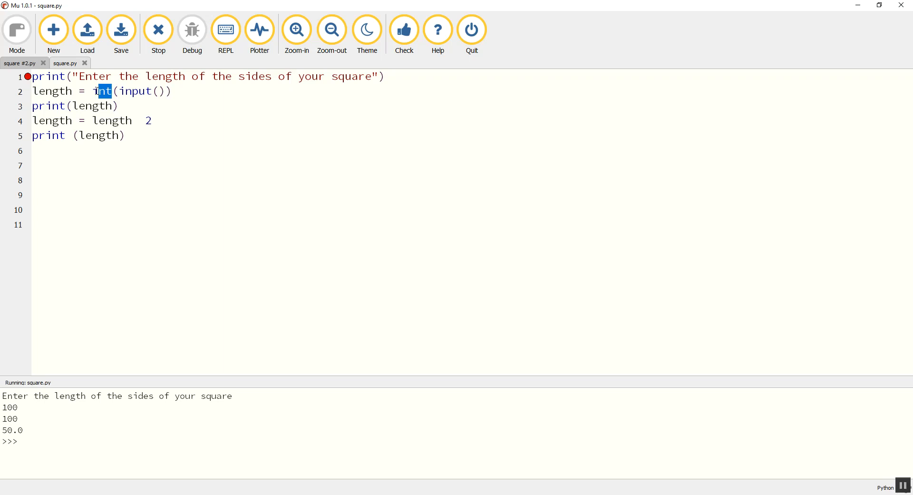
{"action": "key", "text": "Delete"}
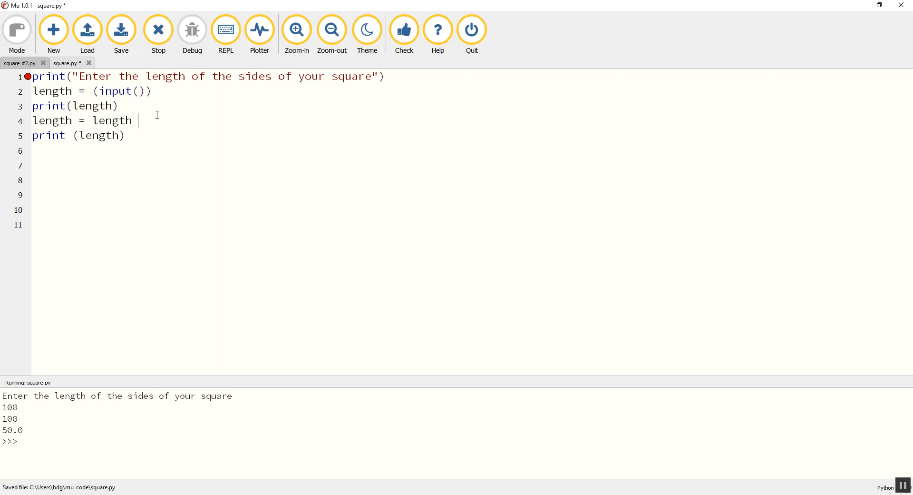
{"action": "type", "text": "* 2"}
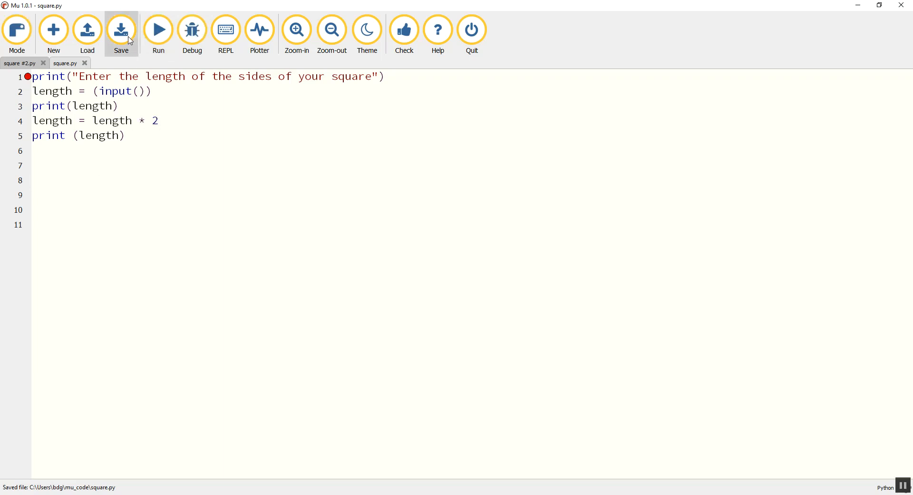
Run with 100 and highlight the printed 100100, the text repeated instead of doubled.
{"action": "left_click", "coordinate": [158, 30]}
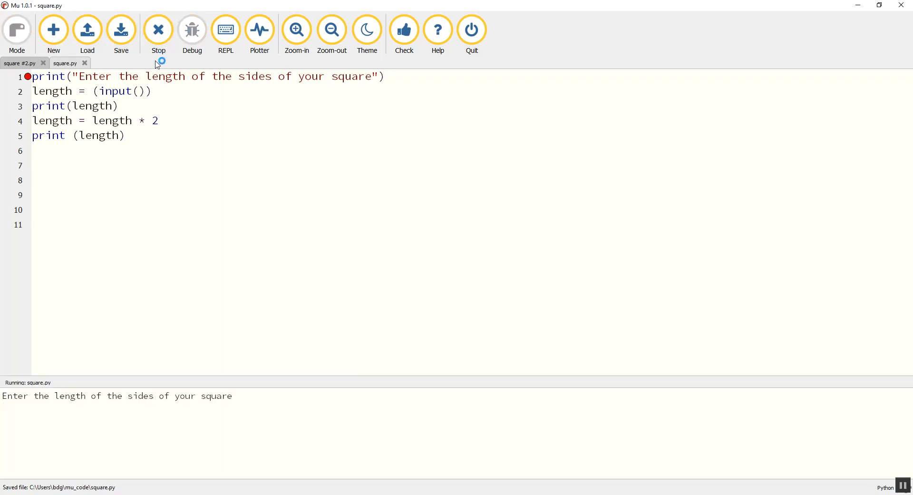
{"action": "type", "text": "100"}
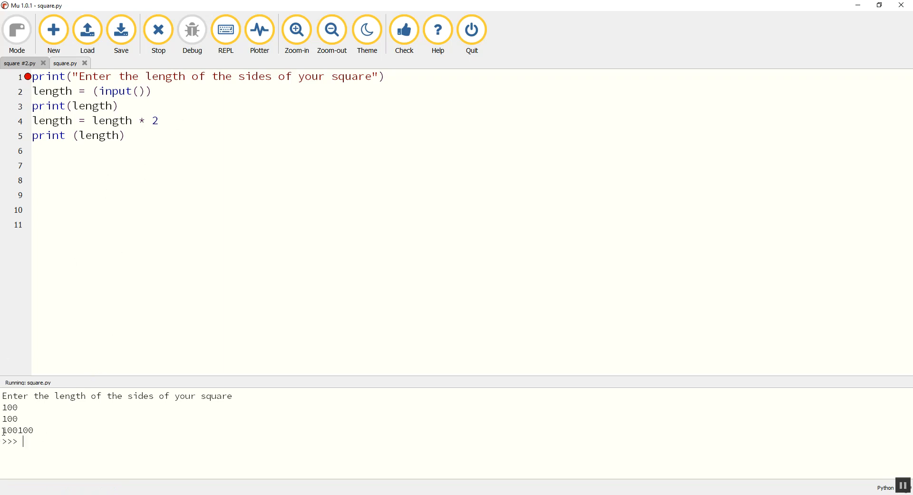
{"action": "double_click", "coordinate": [10, 430]}
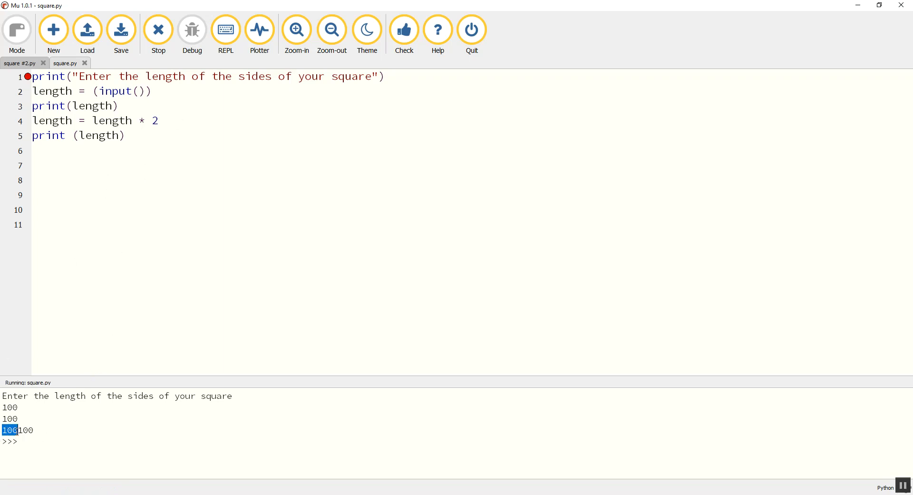
{"action": "mouse_move", "coordinate": [47, 357]}
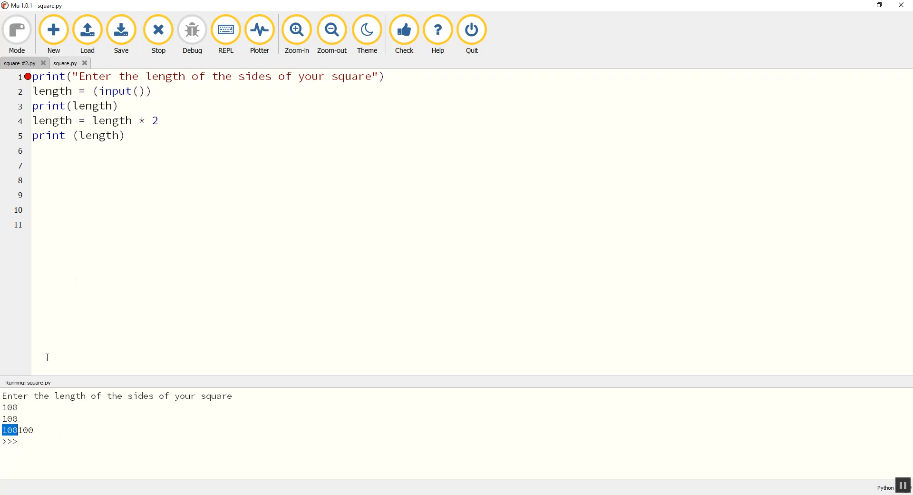
{"action": "mouse_move", "coordinate": [110, 315]}
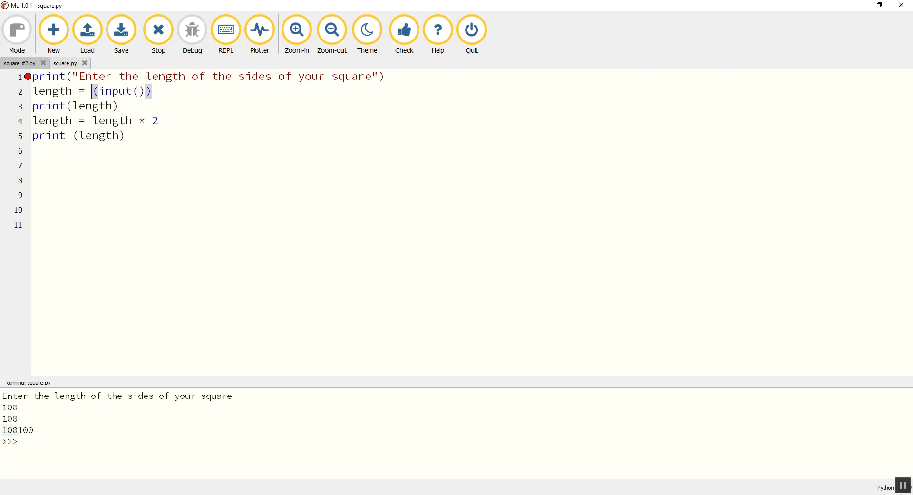
Retype int around input() on line 2, then point to the length * 2 calculation on line 4.
{"action": "type", "text": "in"}
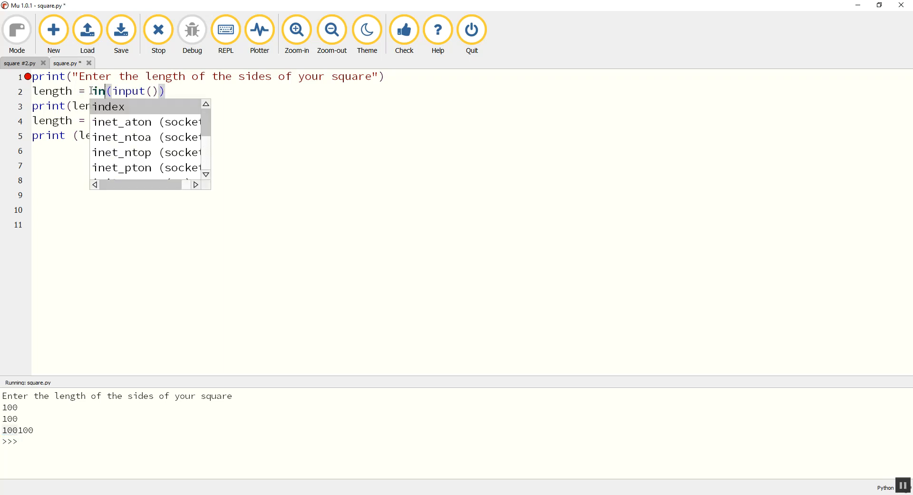
{"action": "type", "text": "t"}
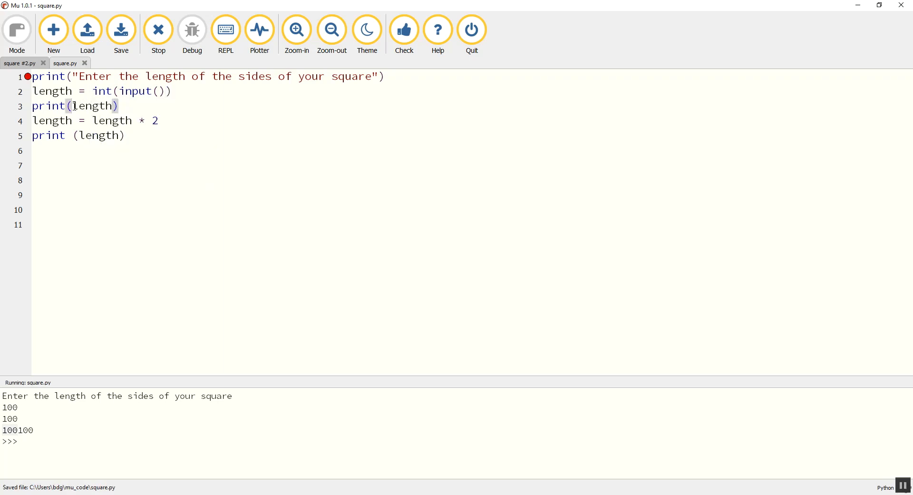
{"action": "left_click", "coordinate": [157, 121]}
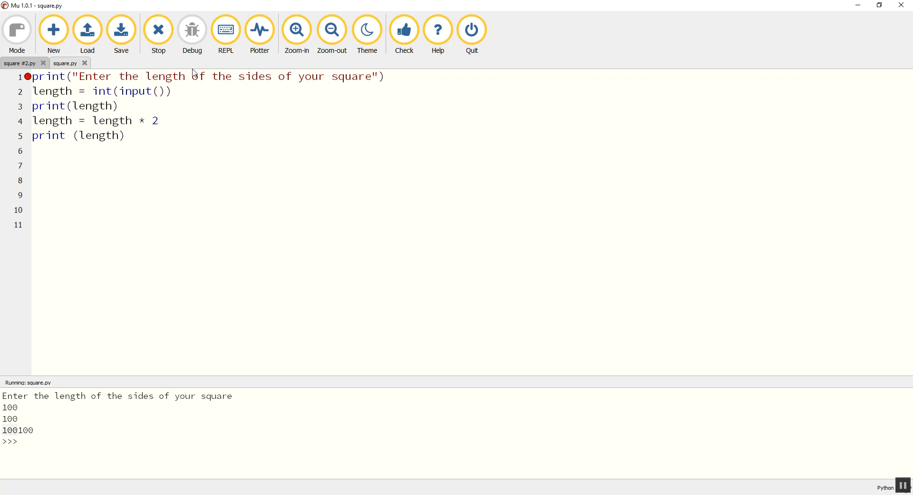
{"action": "mouse_move", "coordinate": [133, 153]}
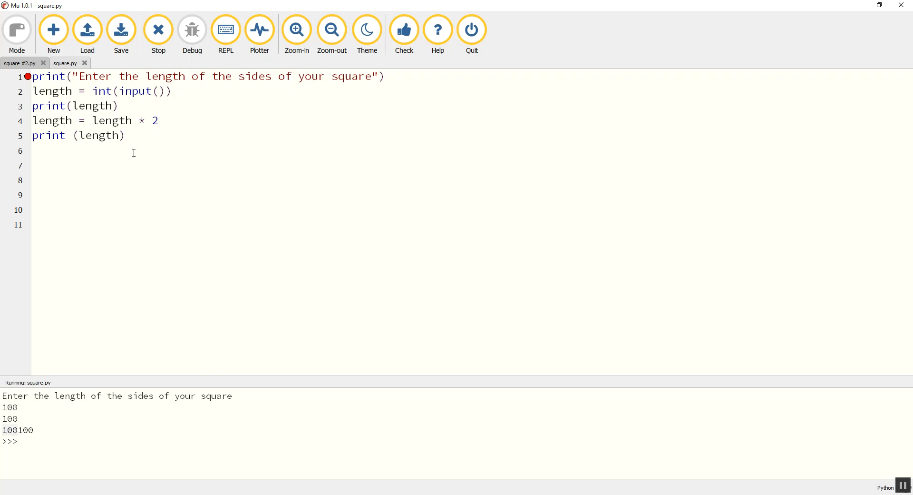
{"action": "left_click", "coordinate": [158, 121]}
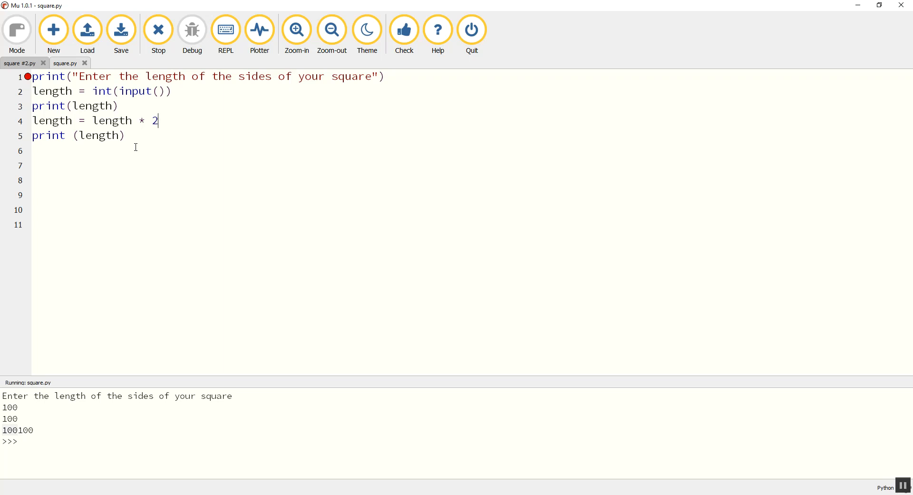
{"action": "mouse_move", "coordinate": [141, 135]}
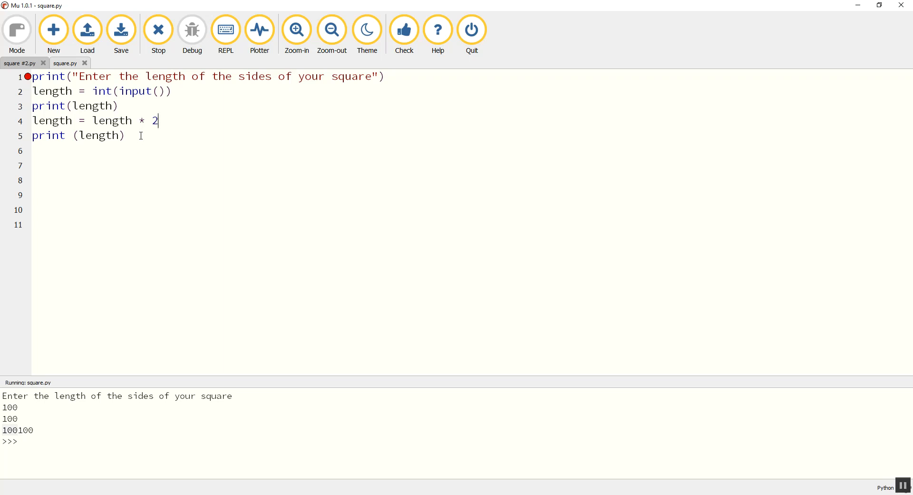
{"action": "mouse_move", "coordinate": [152, 87]}
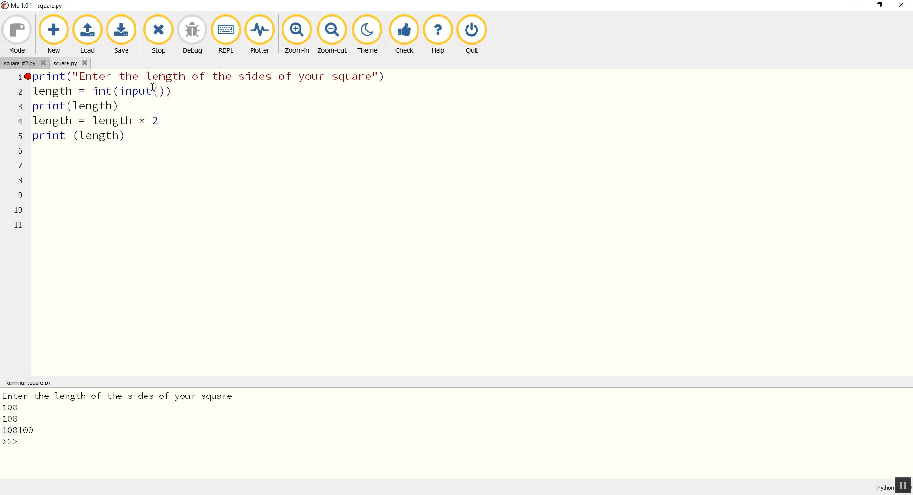